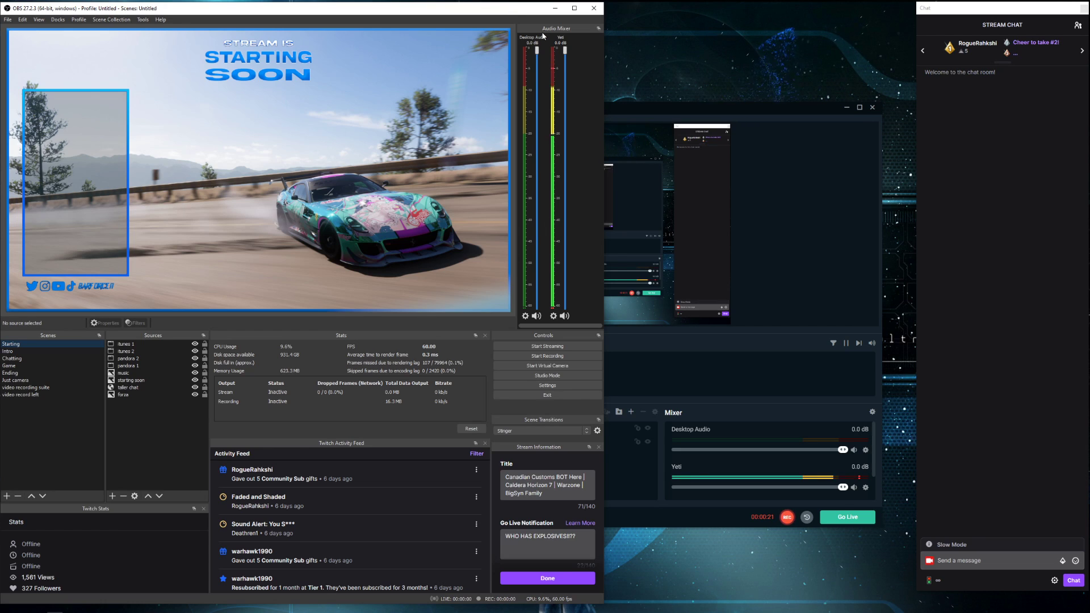
pyautogui.moveTo(629, 50)
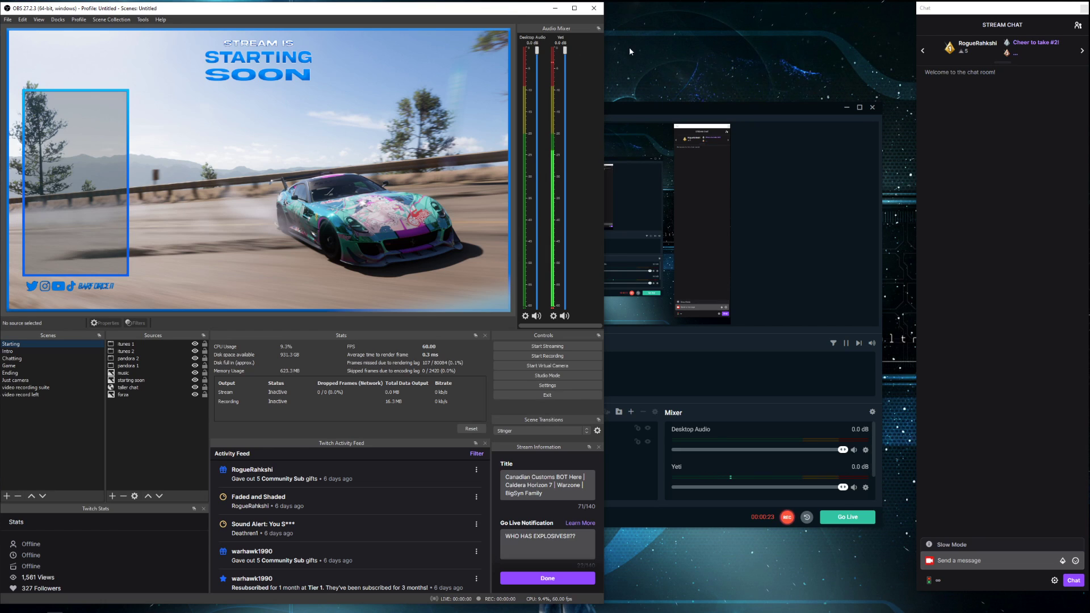
pyautogui.moveTo(594, 47)
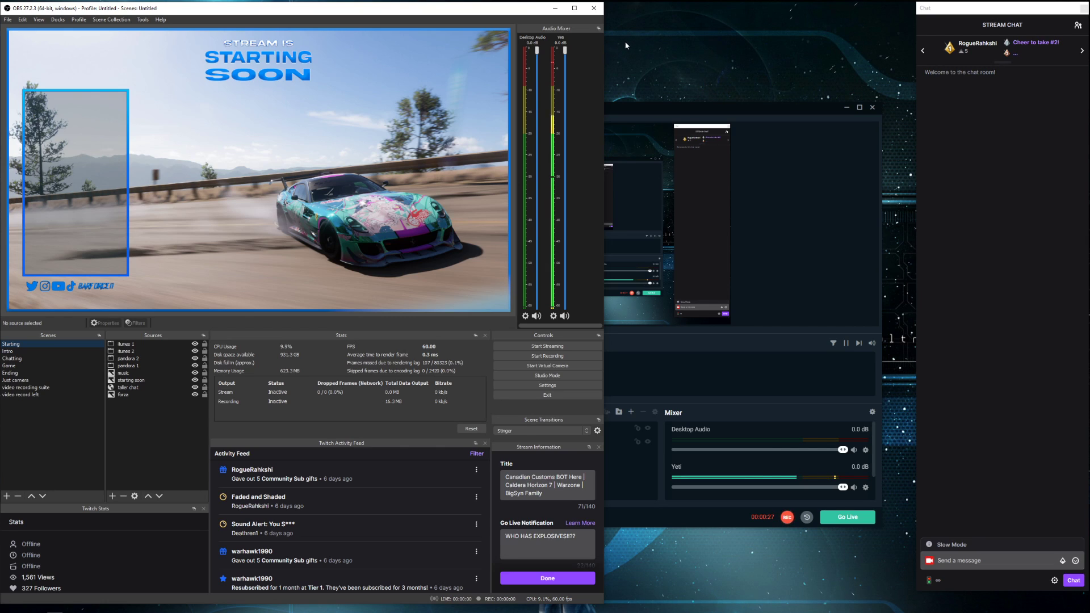
pyautogui.moveTo(576, 115)
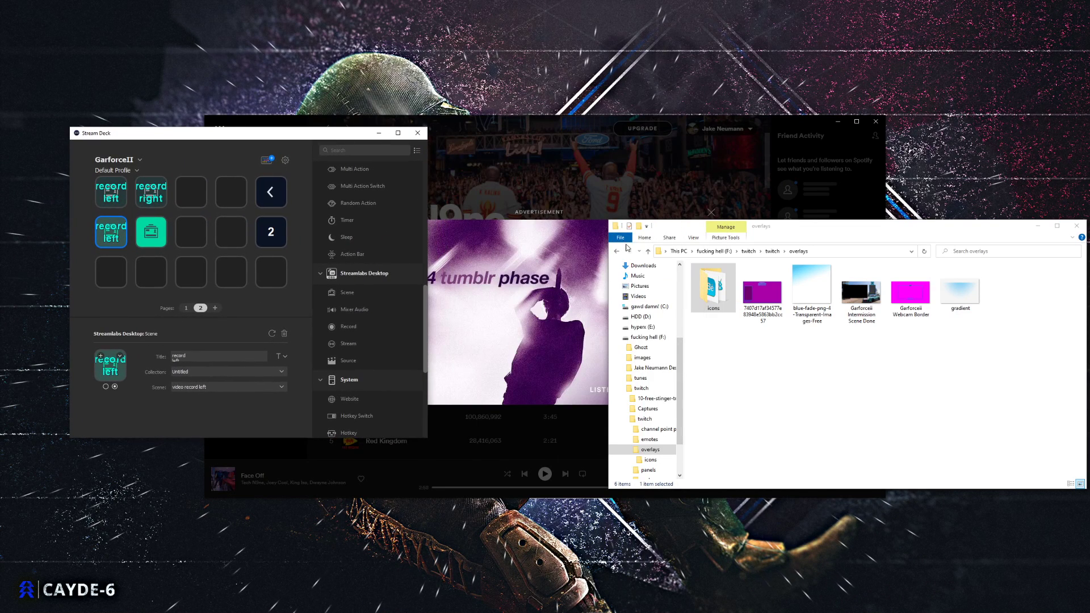
# Browse the twitch overlays folder in File Explorer, then return to the OBS window
pyautogui.click(420, 137)
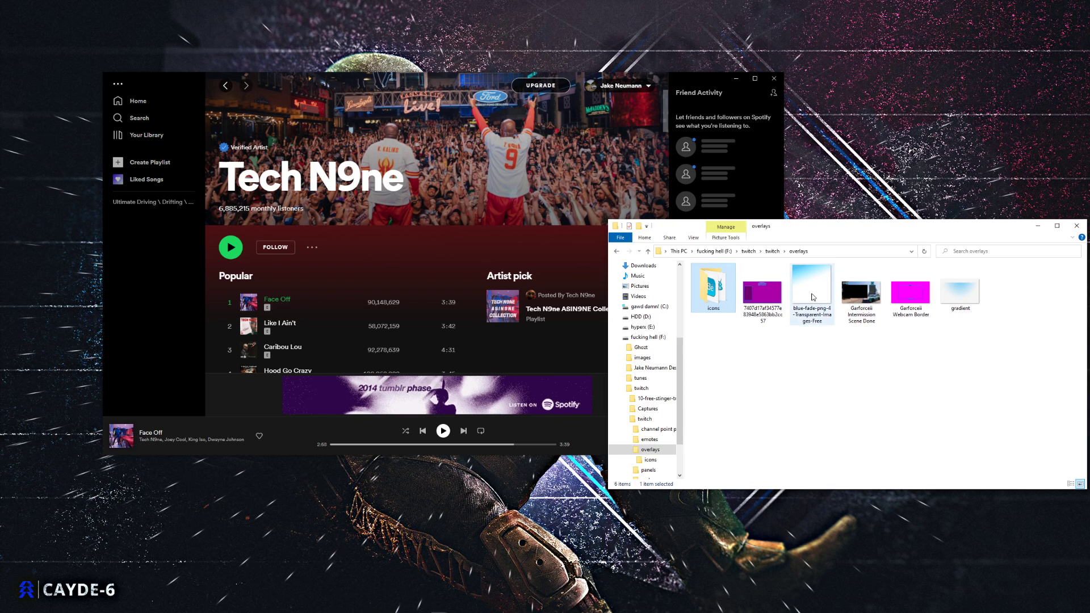
pyautogui.moveTo(812, 279)
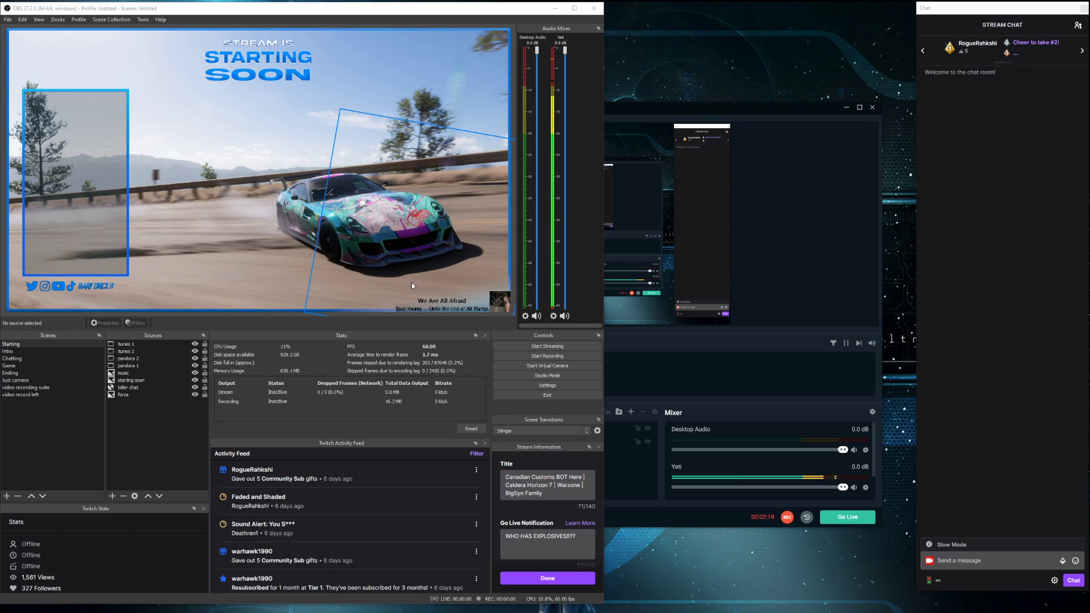
# Select the 'music' image source and open its Filters from the right-click menu
pyautogui.click(441, 304)
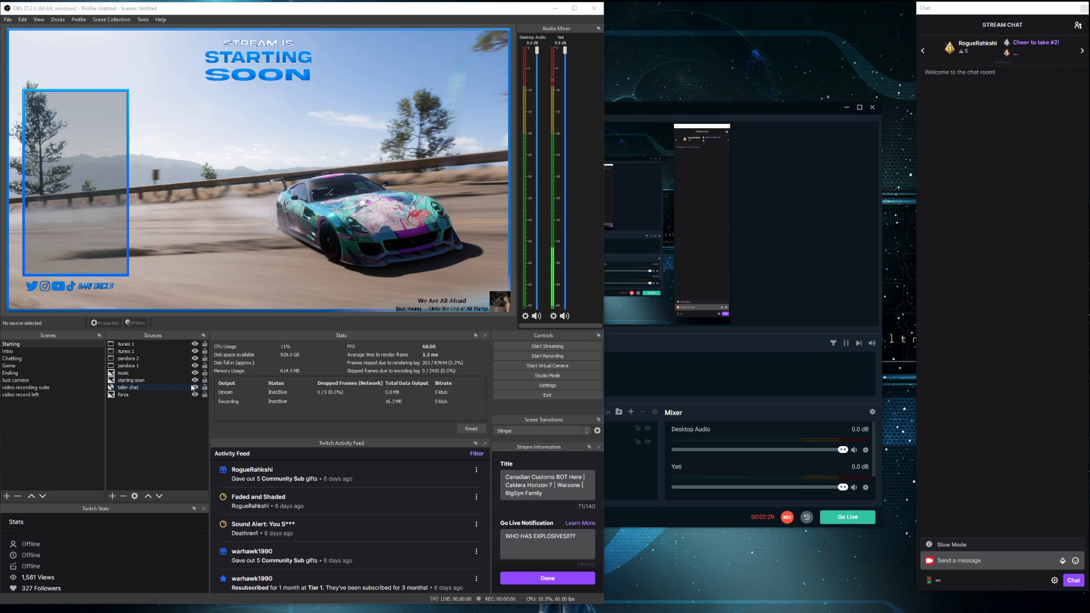
pyautogui.click(123, 372)
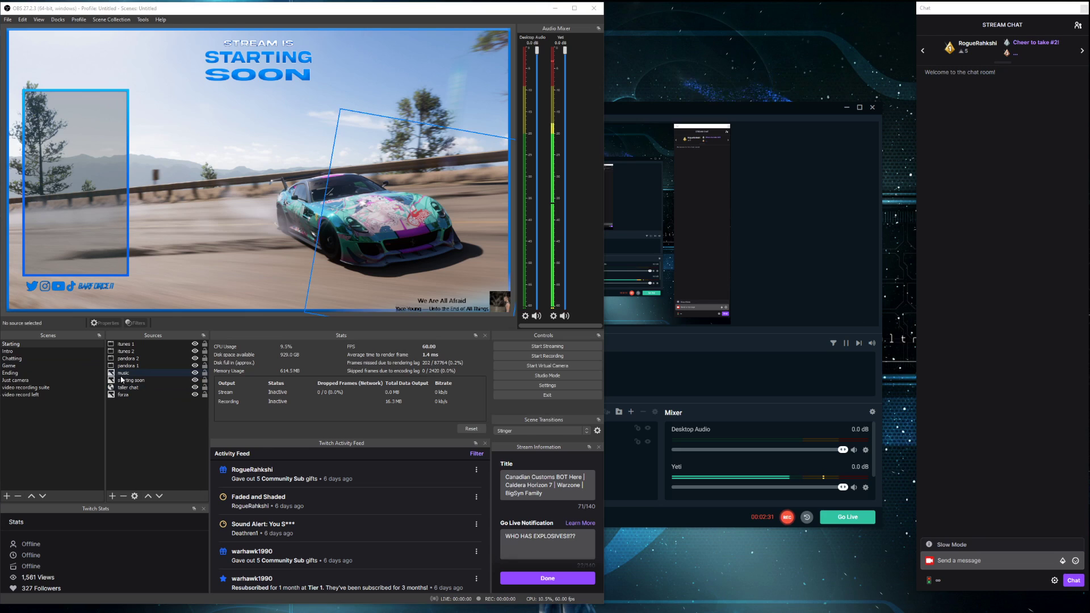
pyautogui.click(132, 380)
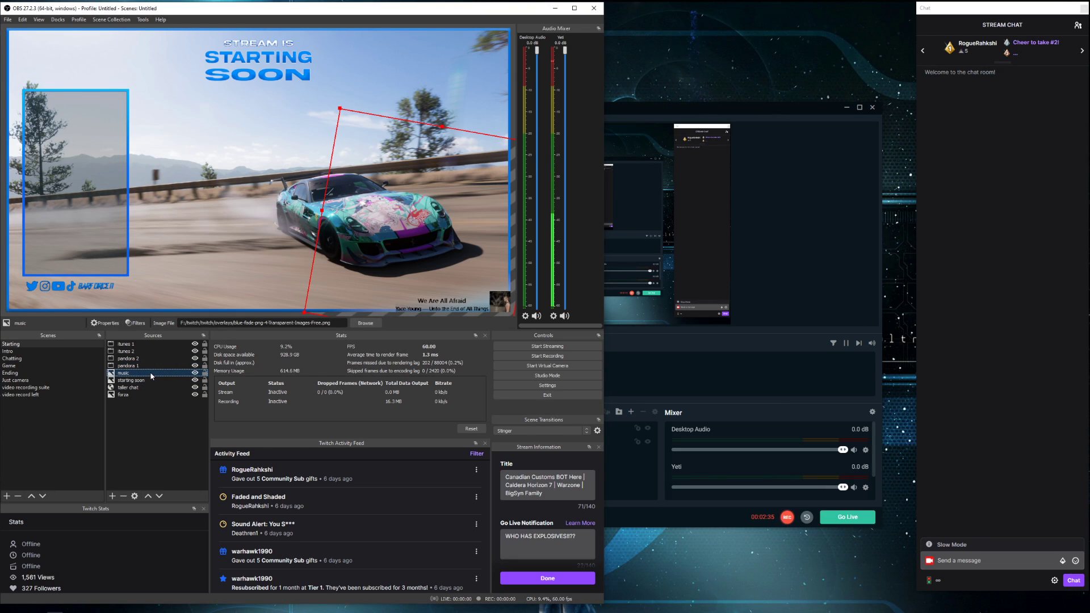
pyautogui.rightClick(124, 373)
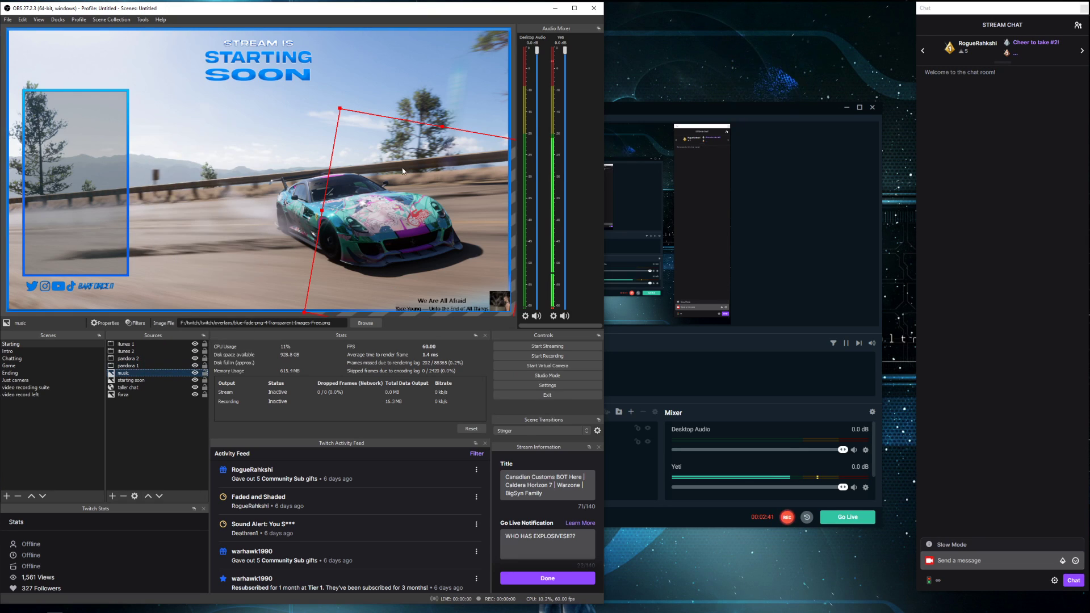
pyautogui.click(136, 323)
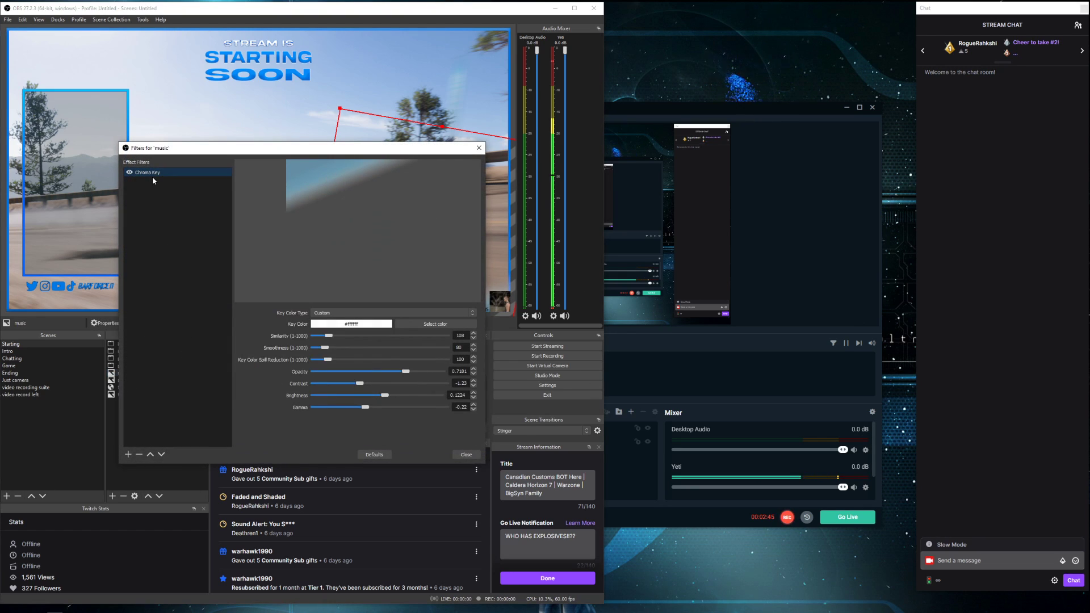
# Review the music source's Chroma Key filter settings
pyautogui.click(127, 454)
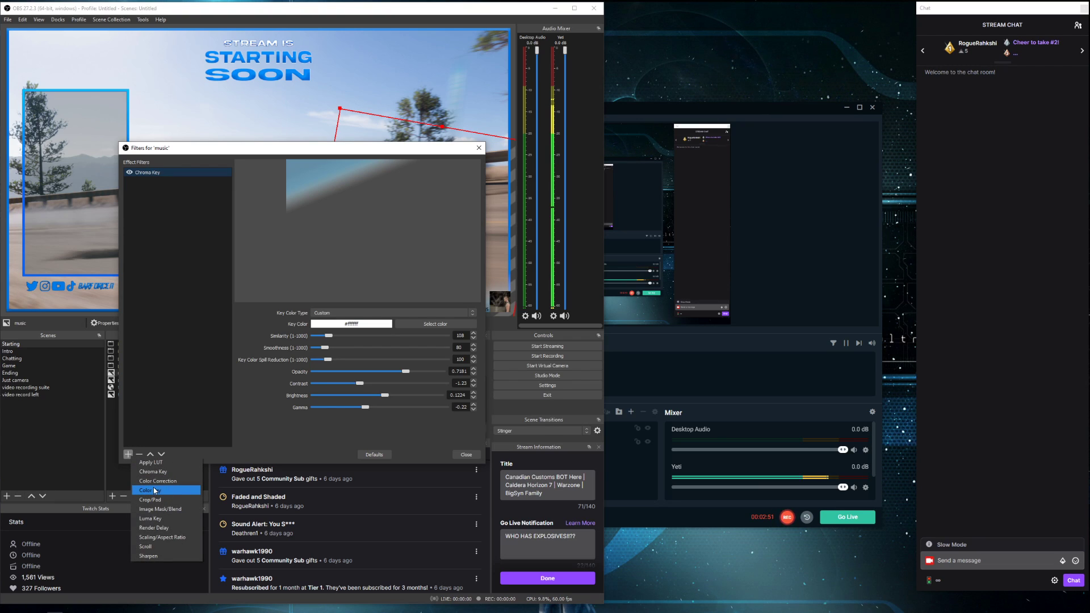
pyautogui.moveTo(184, 433)
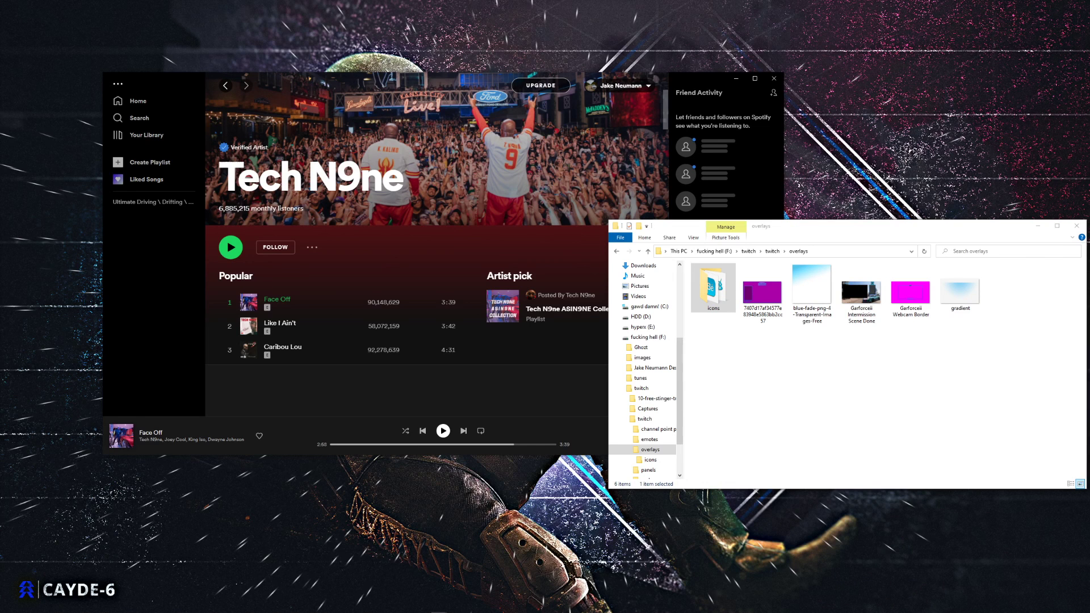
# Preview the blue fade and Garforce Intermission Scene Done images in the overlays folder
pyautogui.click(812, 285)
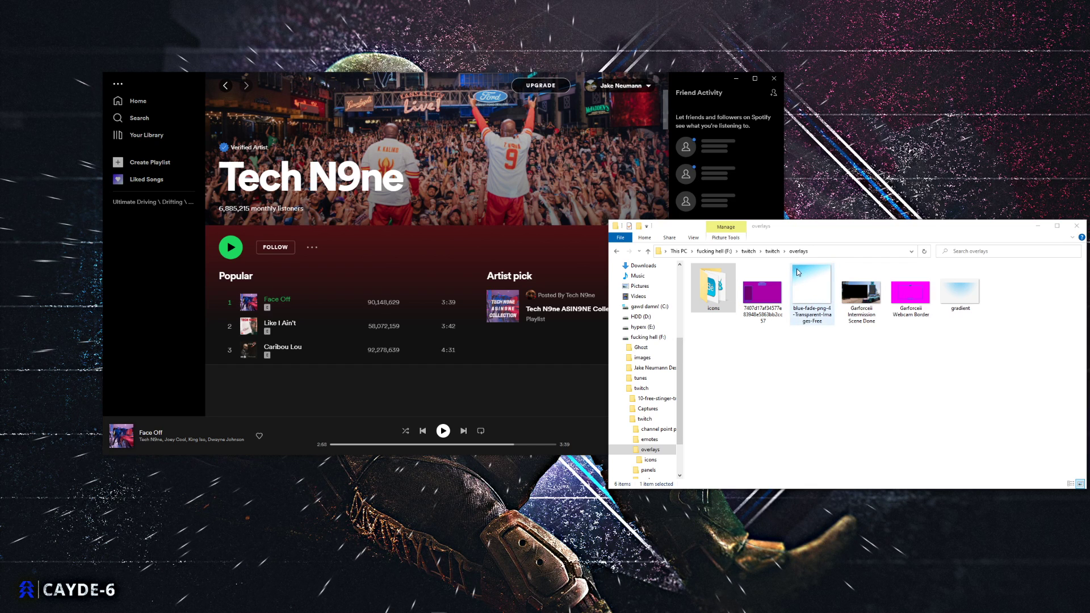
pyautogui.moveTo(789, 345)
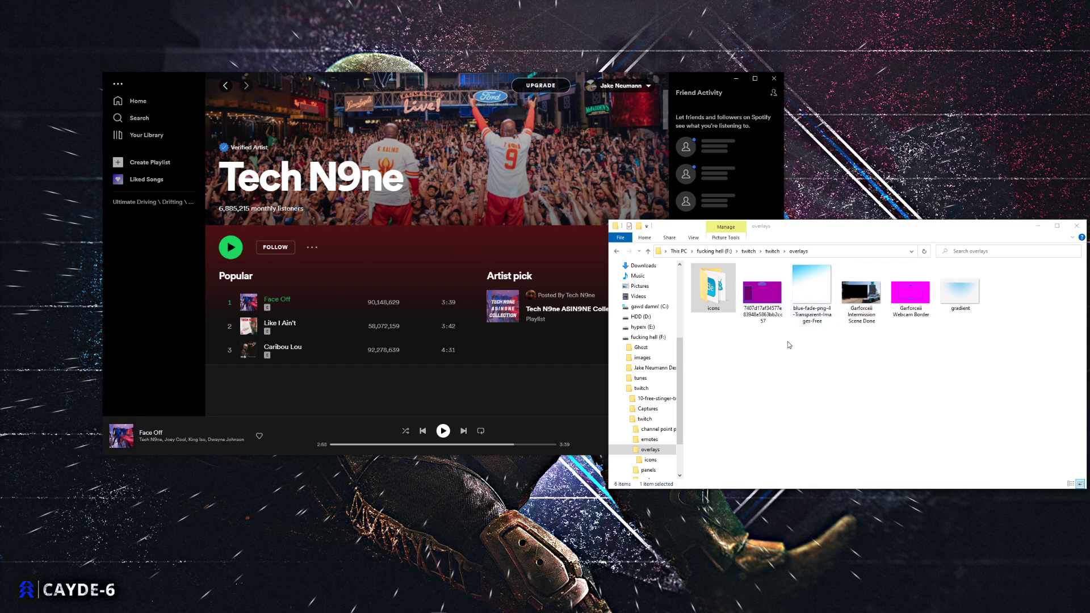
pyautogui.moveTo(803, 334)
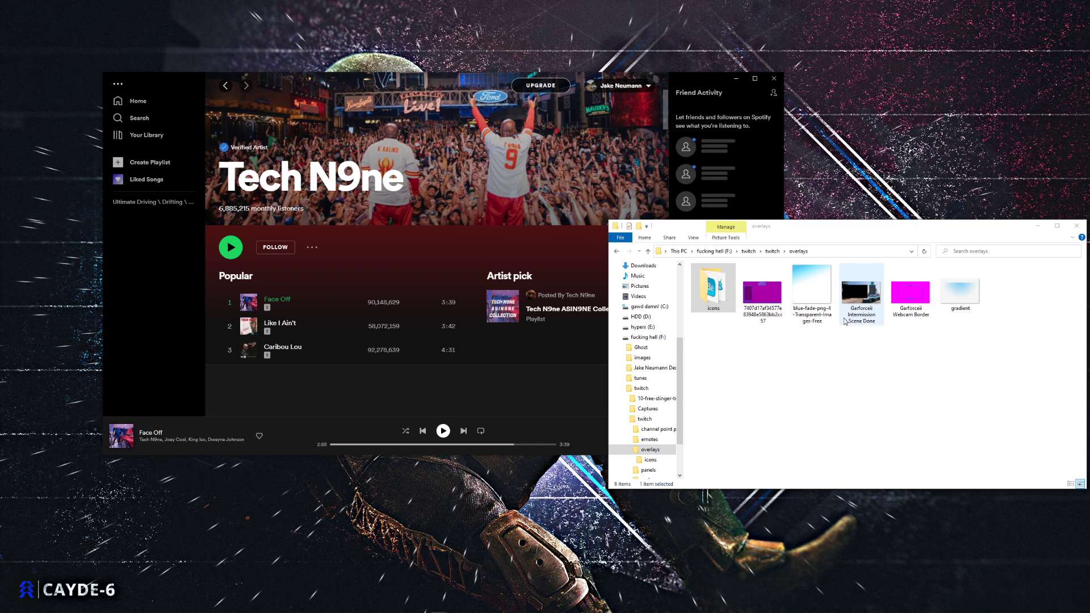
pyautogui.click(811, 288)
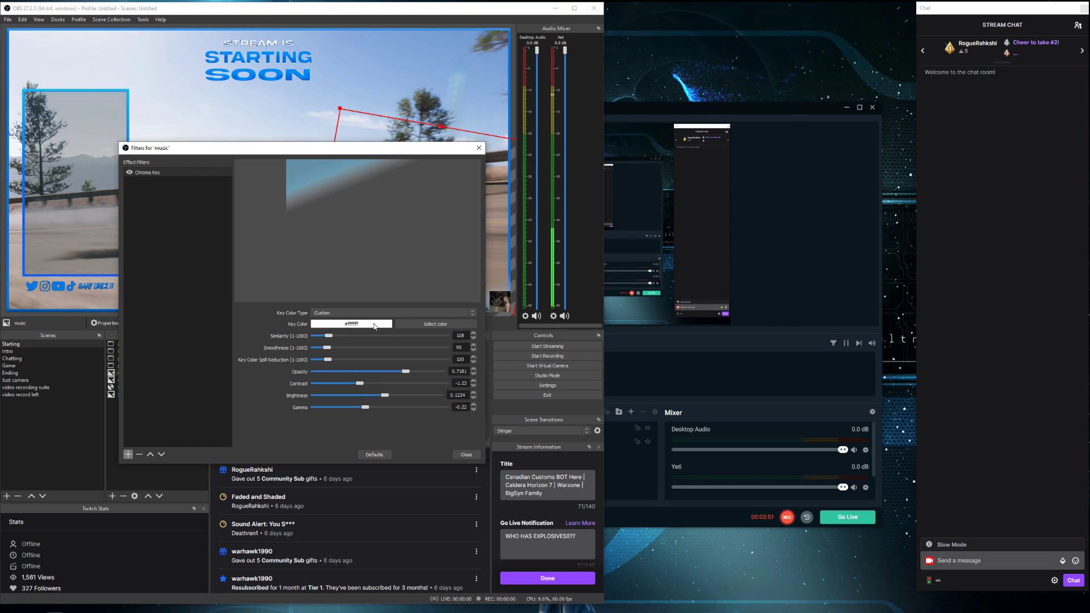
pyautogui.moveTo(394, 104)
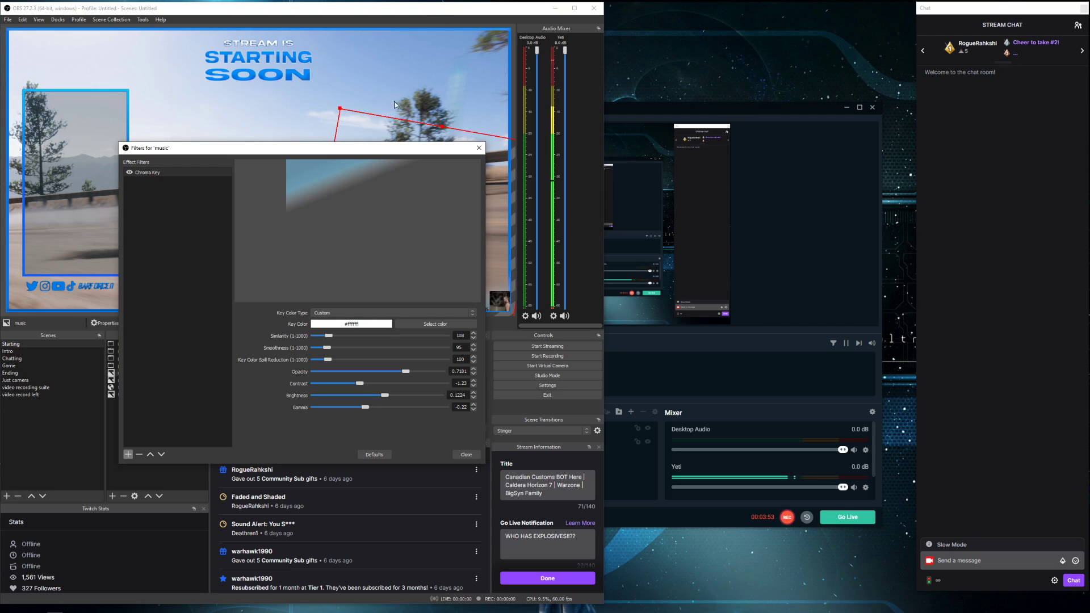
pyautogui.moveTo(441, 117)
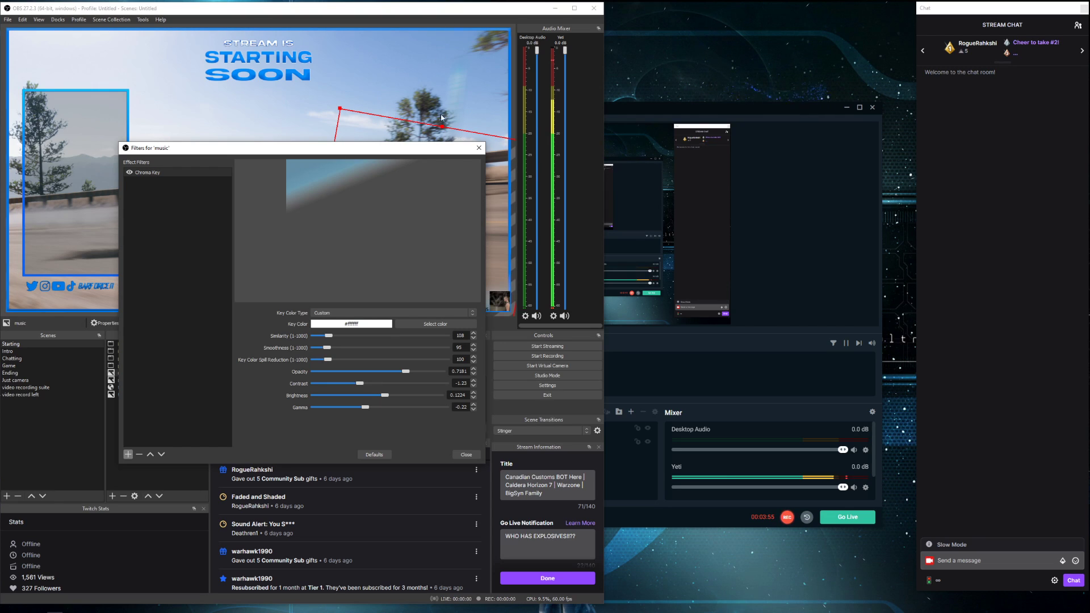
pyautogui.moveTo(362, 340)
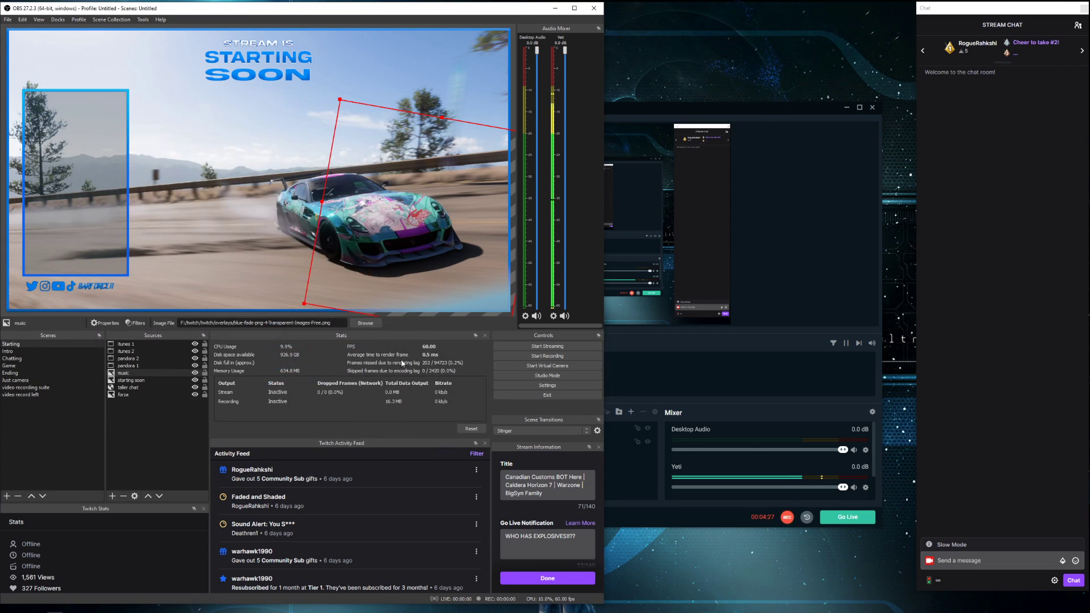
pyautogui.moveTo(492, 285)
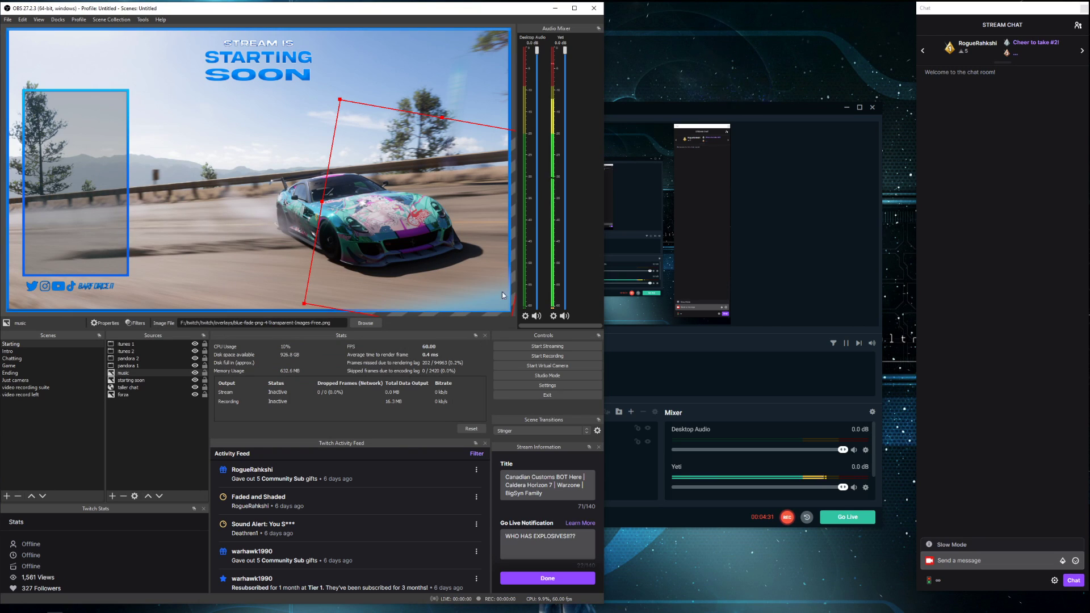
pyautogui.moveTo(427, 286)
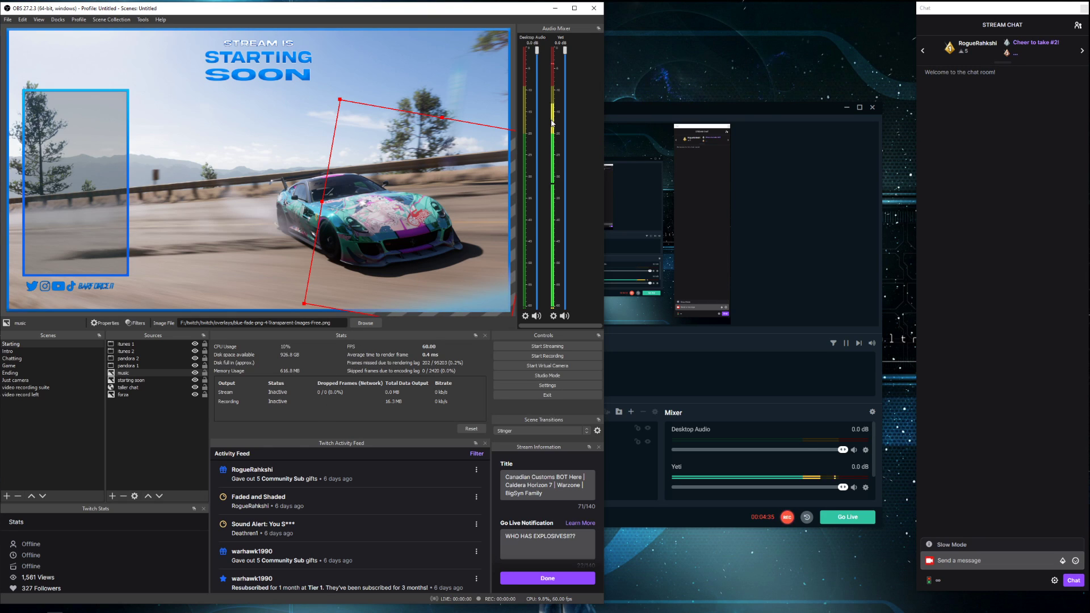
# Open Transform > Edit Transform for the music overlay in the preview
pyautogui.rightClick(405, 185)
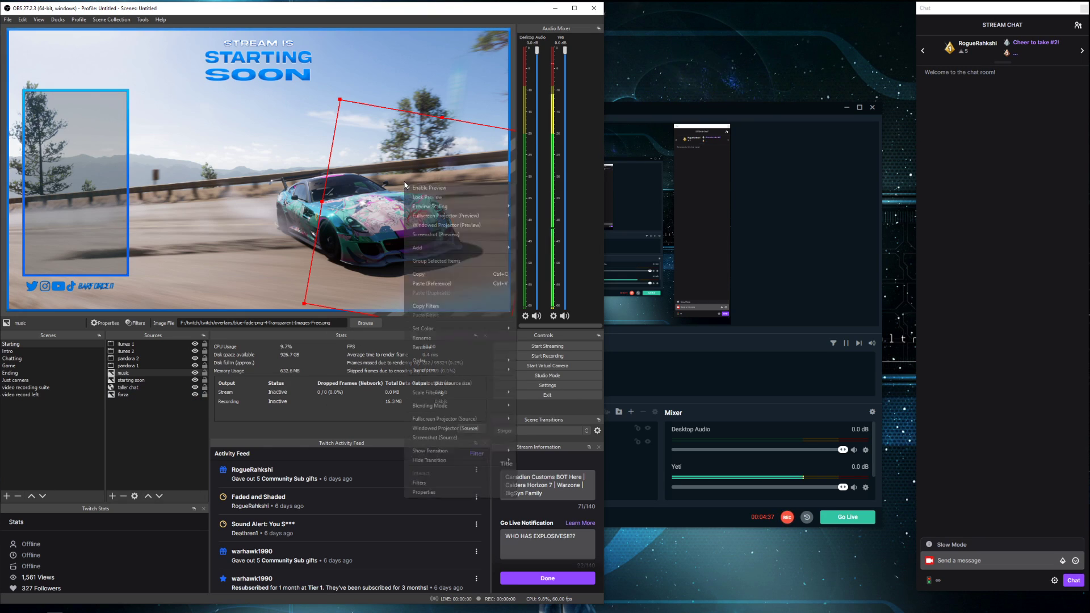
pyautogui.moveTo(421, 347)
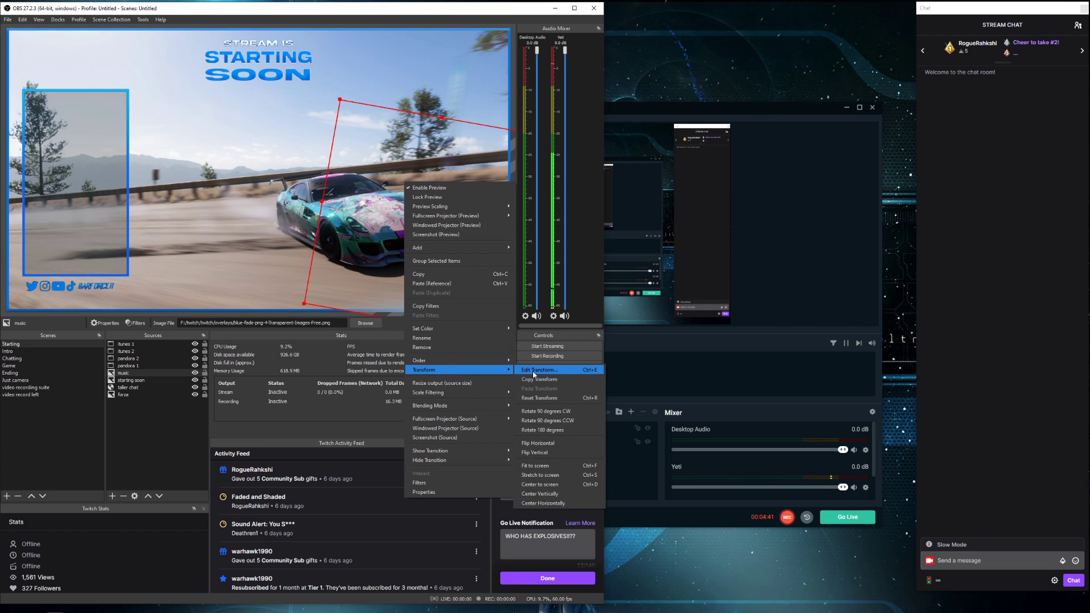
pyautogui.click(539, 369)
pyautogui.write('Spotify 1')
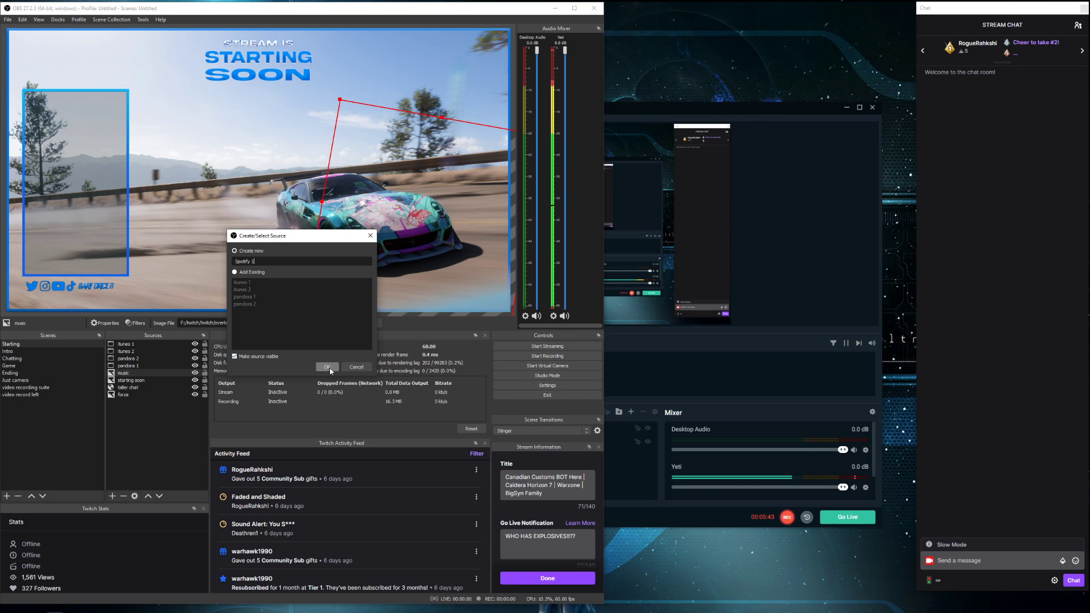
pyautogui.moveTo(353, 377)
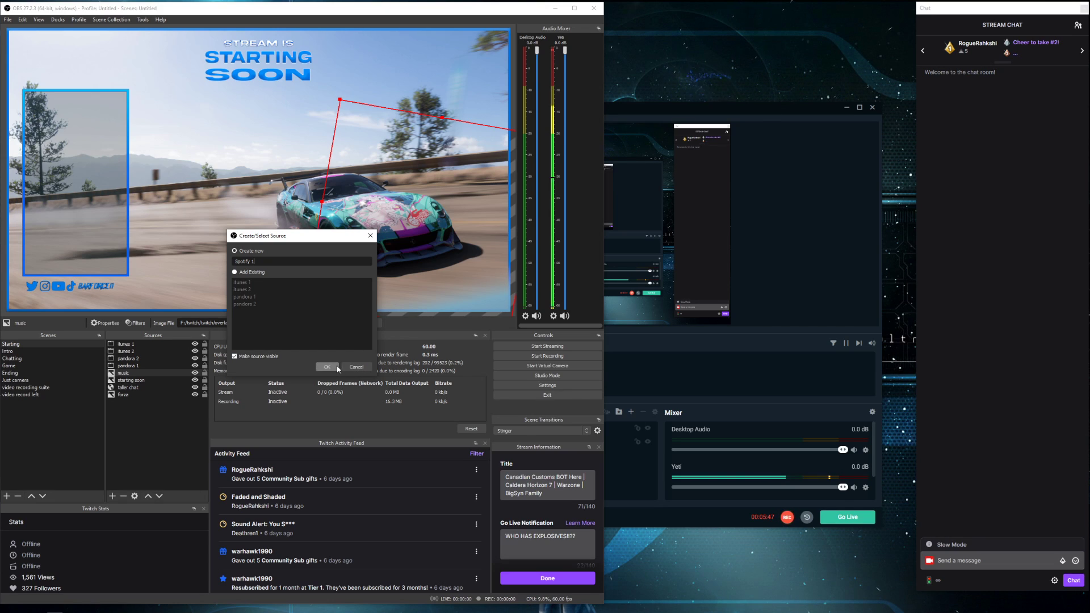
pyautogui.moveTo(334, 366)
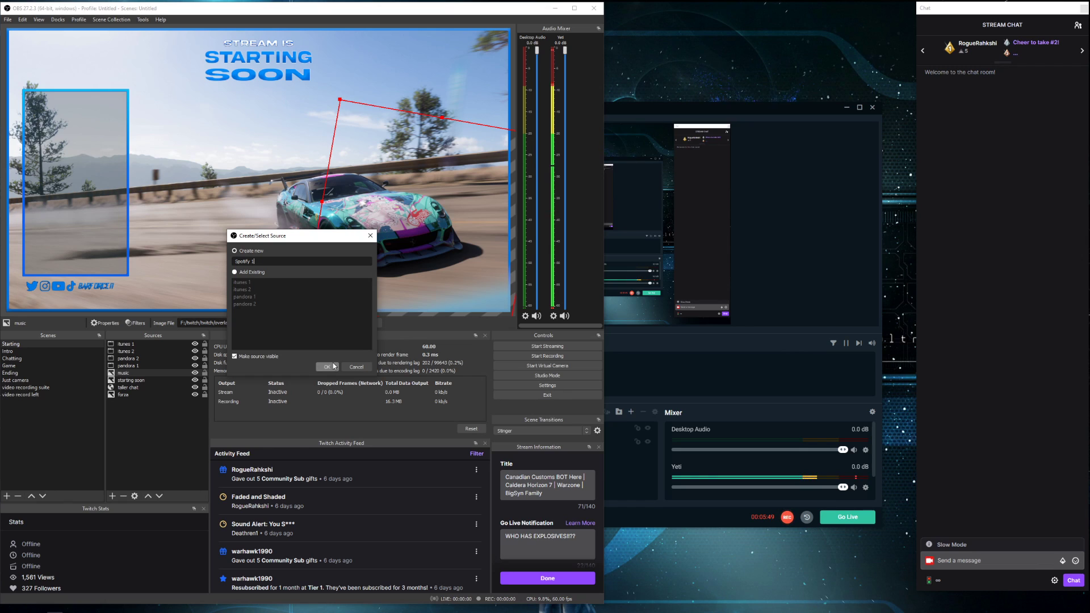
# Create the 'Spotify 1' window capture of the Spotify window and select it
pyautogui.click(326, 367)
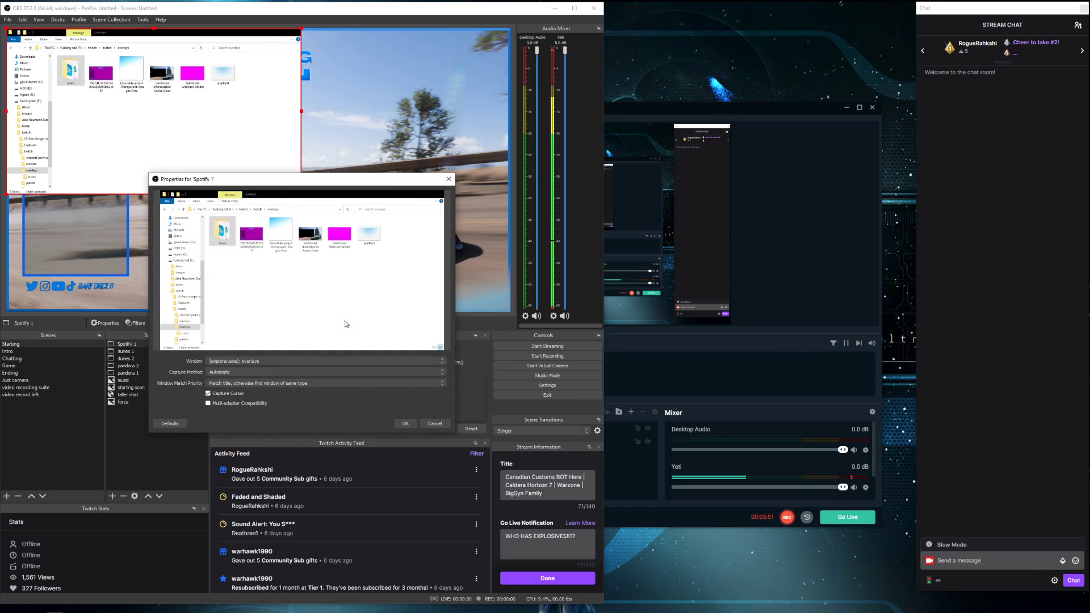
pyautogui.moveTo(265, 309)
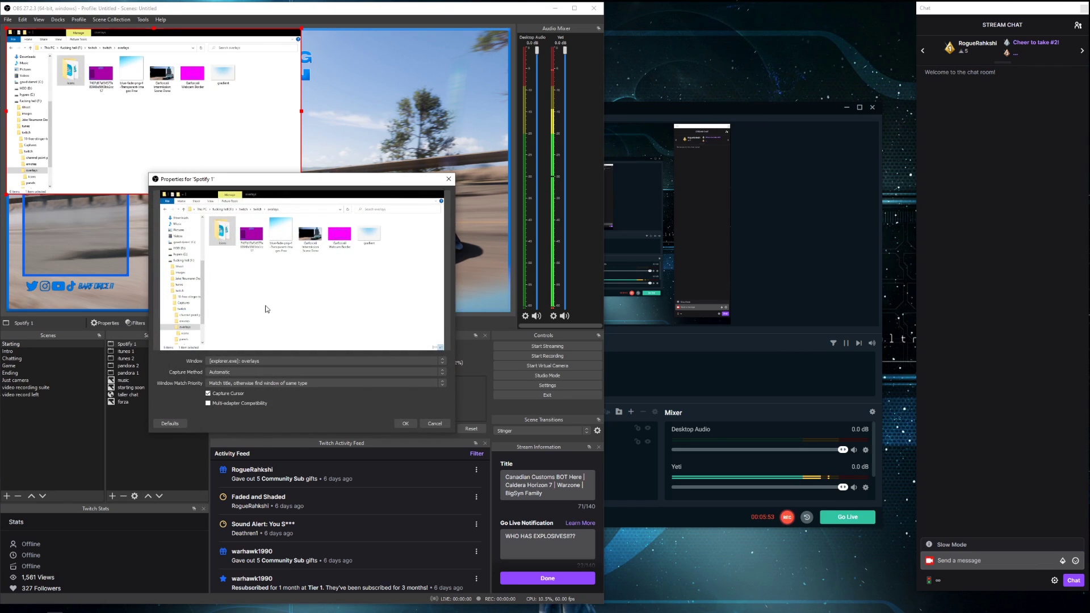
pyautogui.click(442, 361)
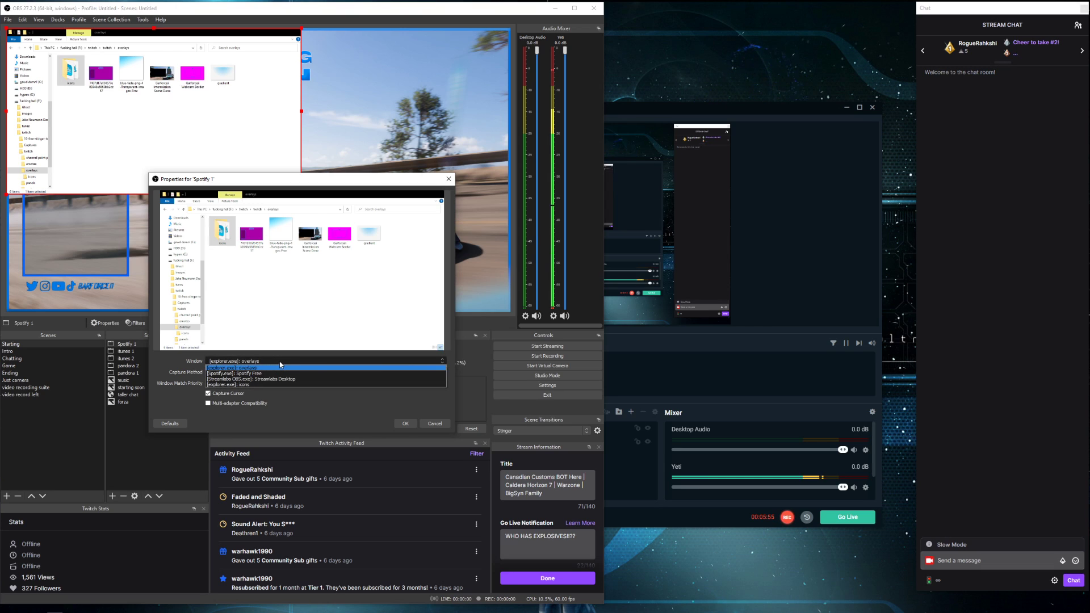
pyautogui.click(237, 373)
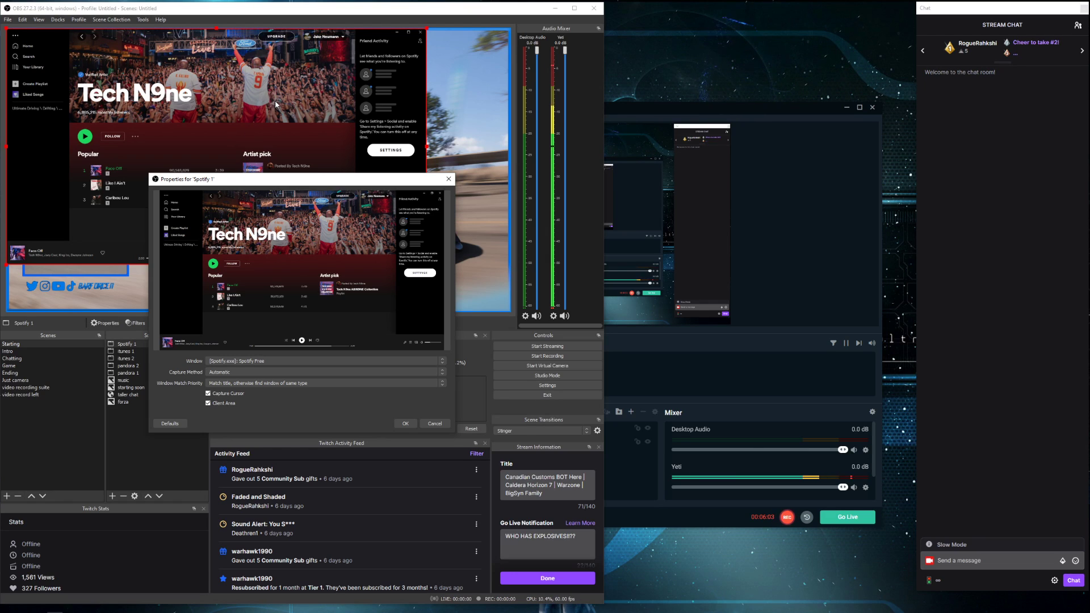
pyautogui.click(405, 423)
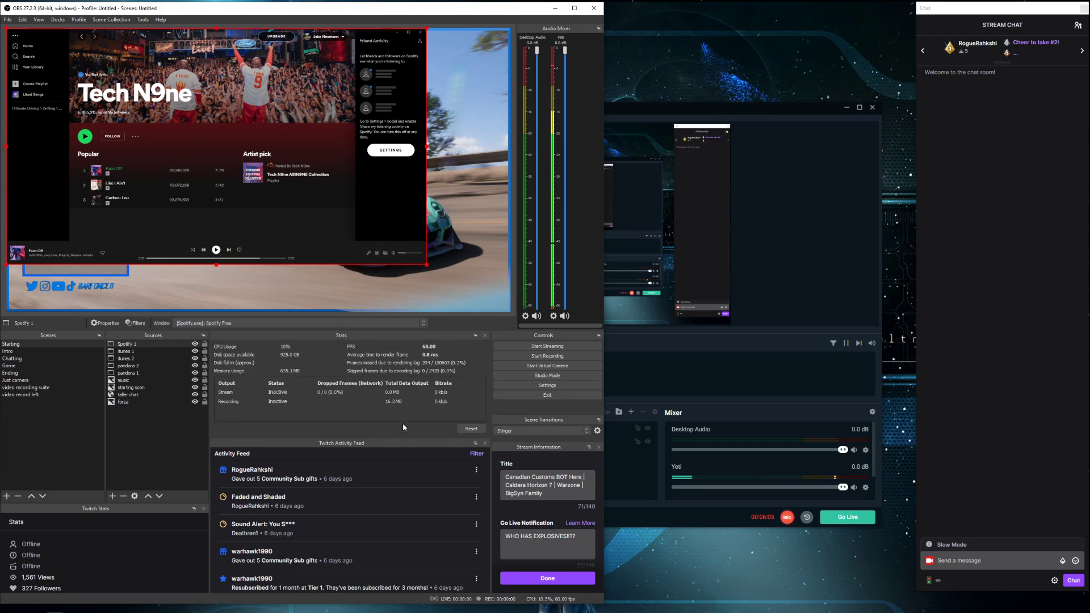
pyautogui.moveTo(218, 33)
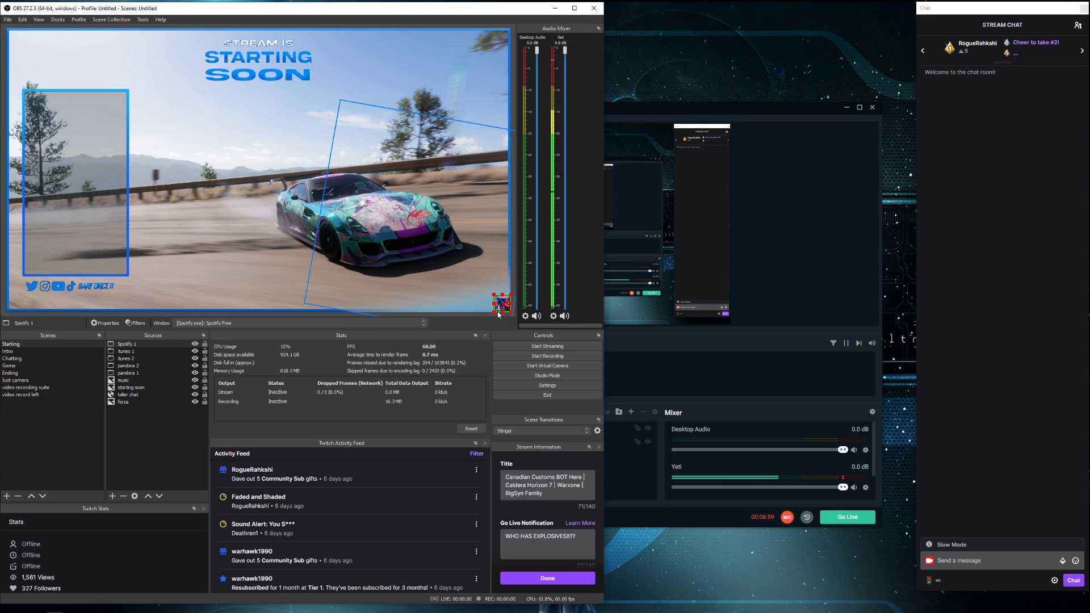
# Copy Spotify 1, paste a duplicate, and rename the copy 'Spotify 2'
pyautogui.rightClick(126, 343)
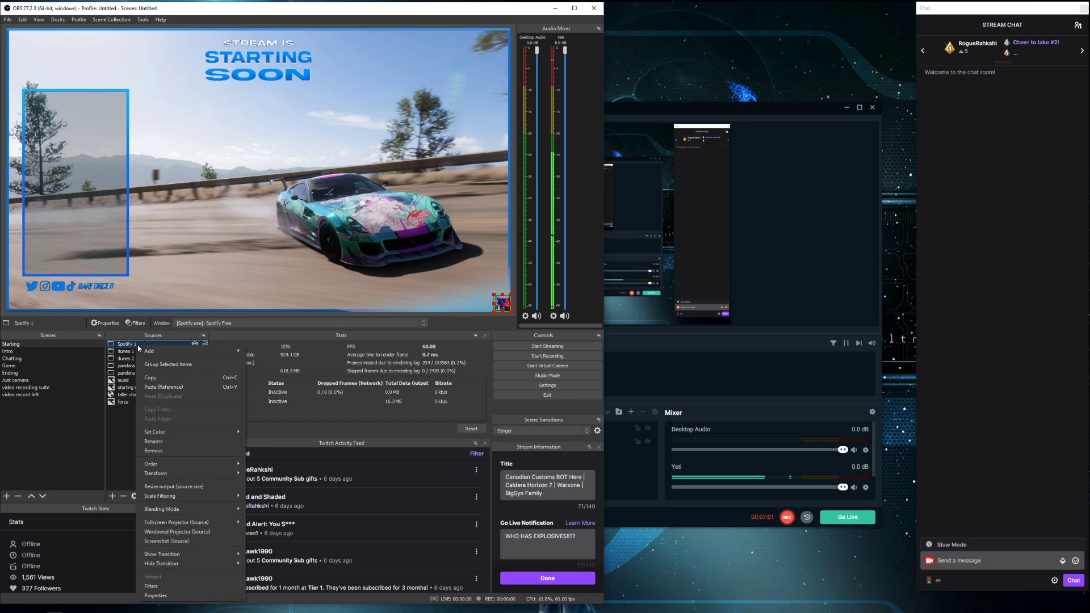
pyautogui.click(144, 440)
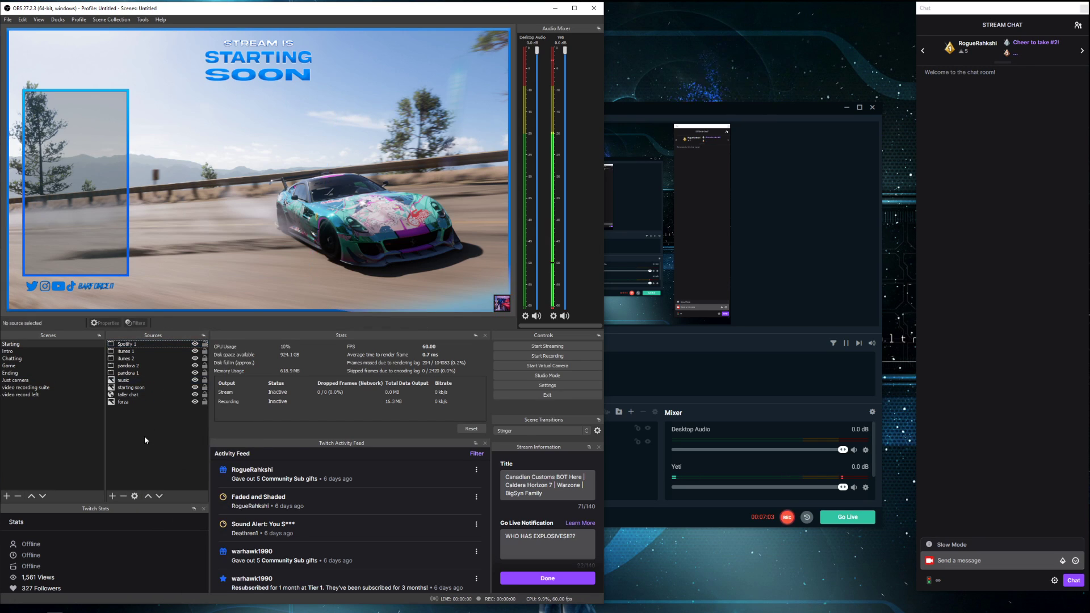
pyautogui.rightClick(144, 440)
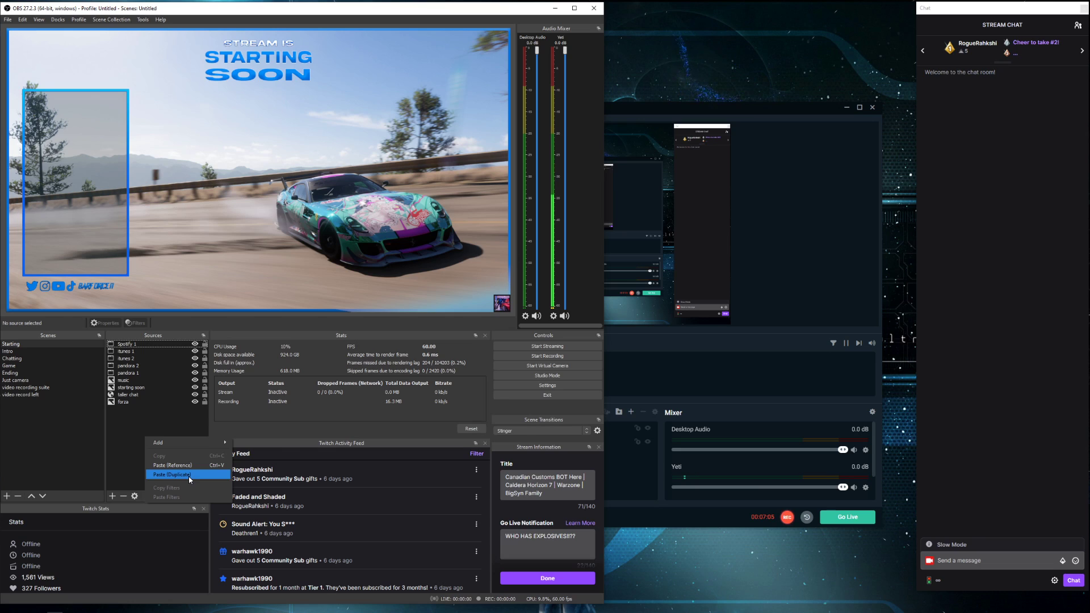
pyautogui.click(171, 474)
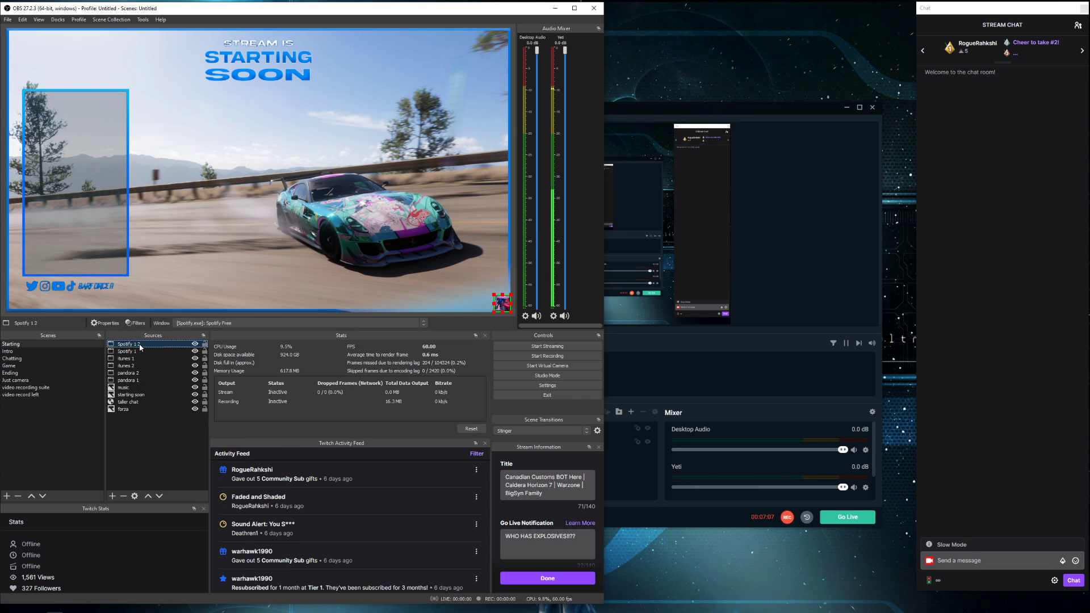
pyautogui.rightClick(128, 343)
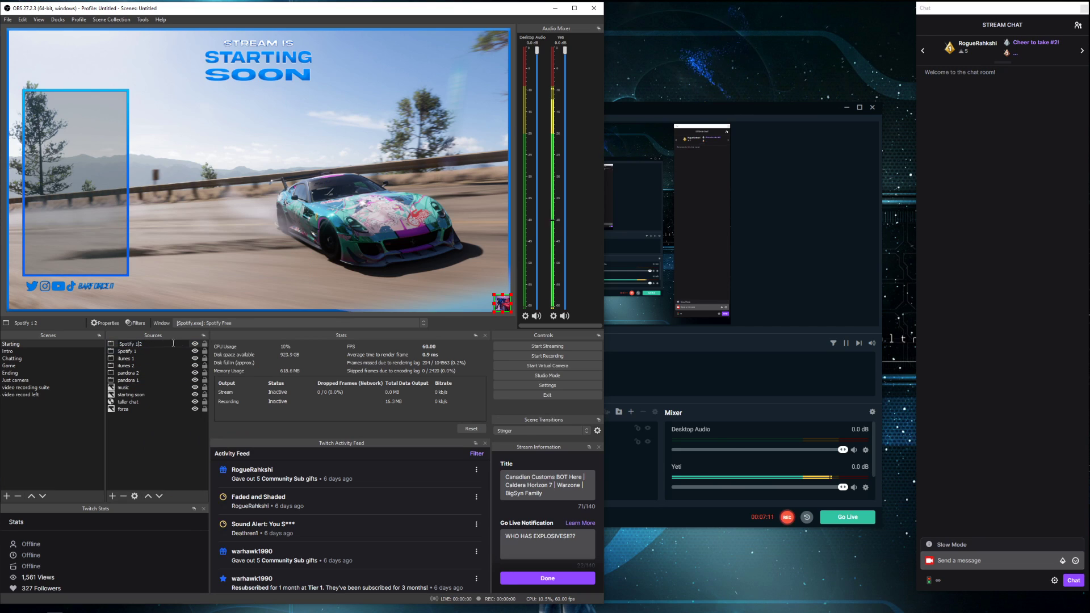
pyautogui.moveTo(251, 271)
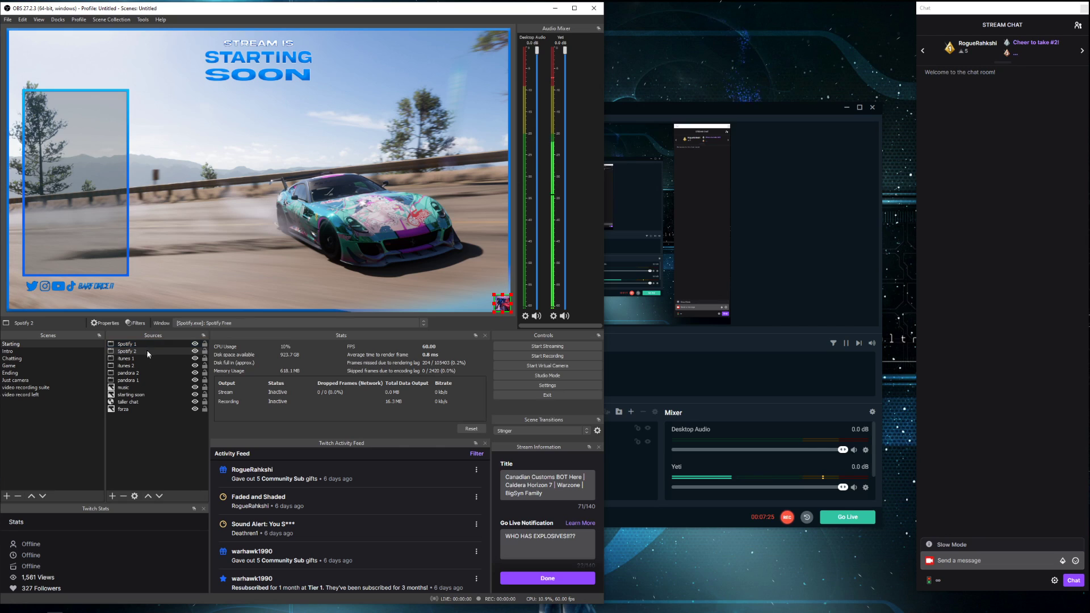
pyautogui.click(123, 387)
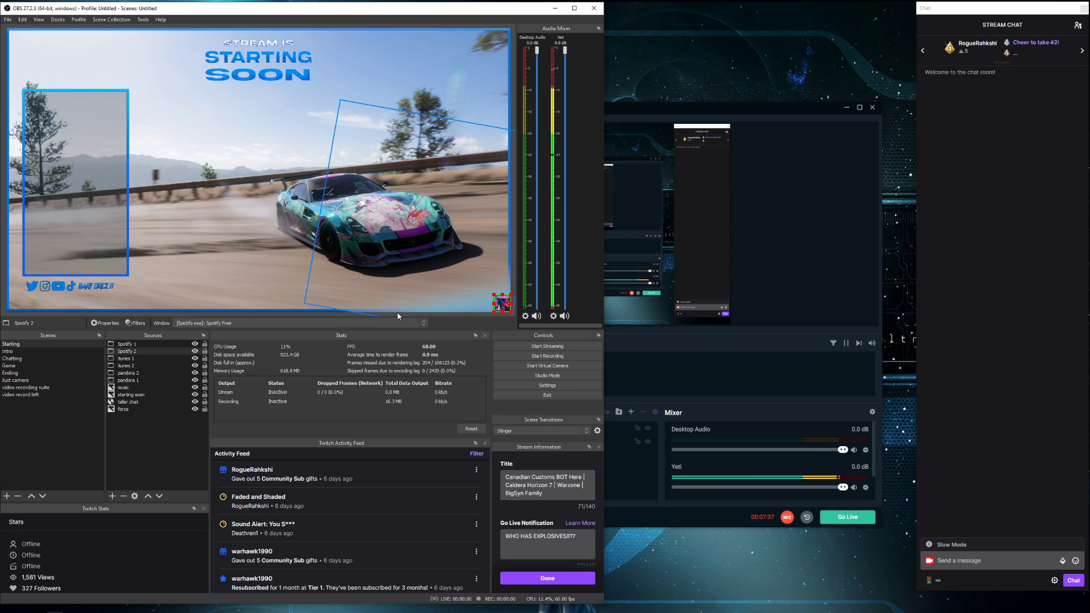
pyautogui.moveTo(459, 304)
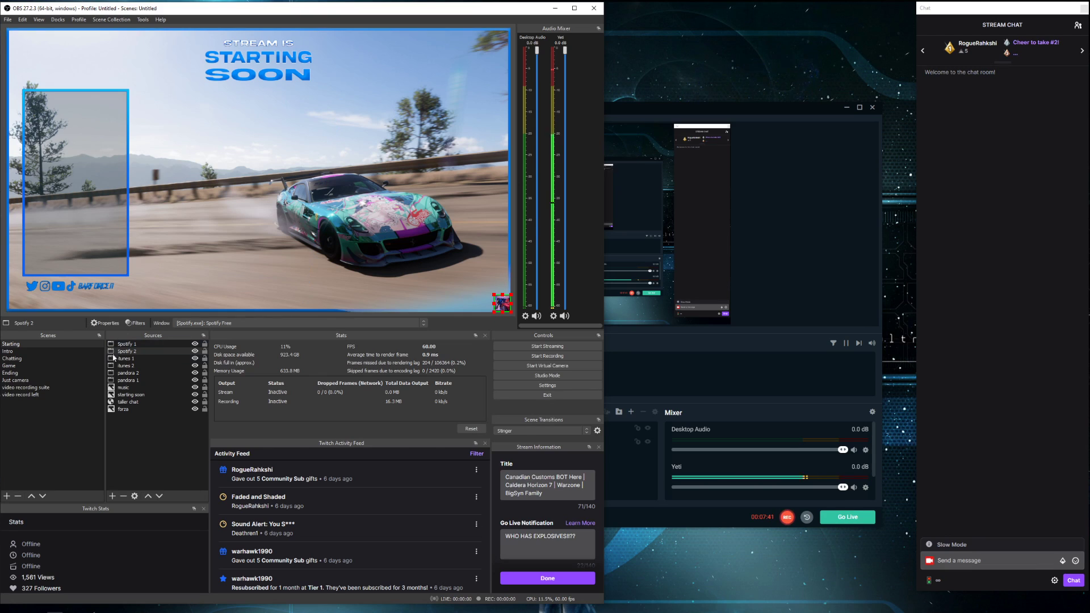
pyautogui.click(128, 402)
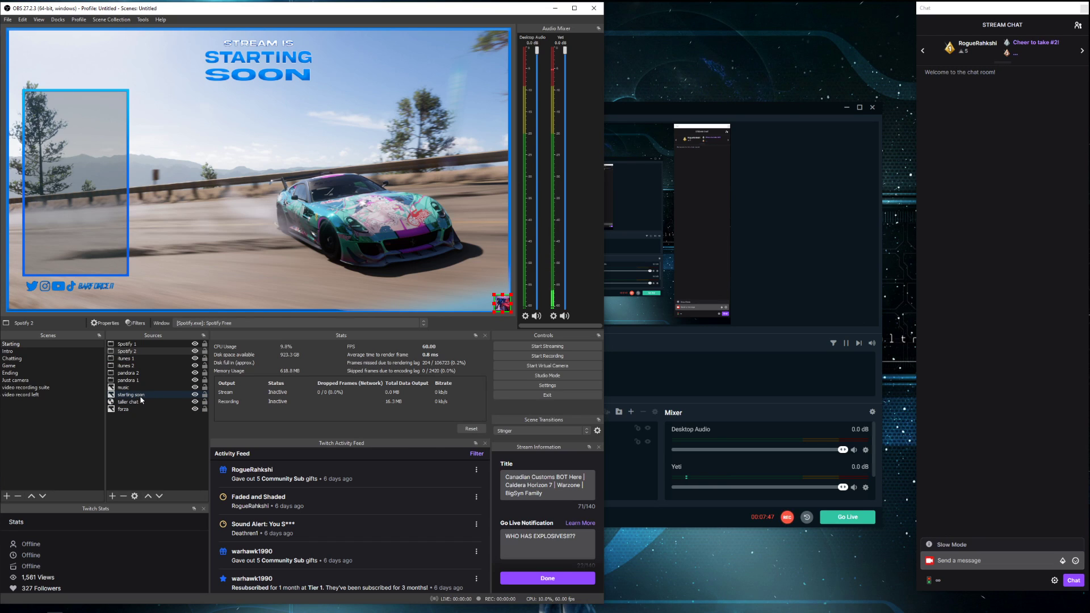
# Select the starting soon, music, forza and Spotify 1 sources in turn
pyautogui.click(123, 410)
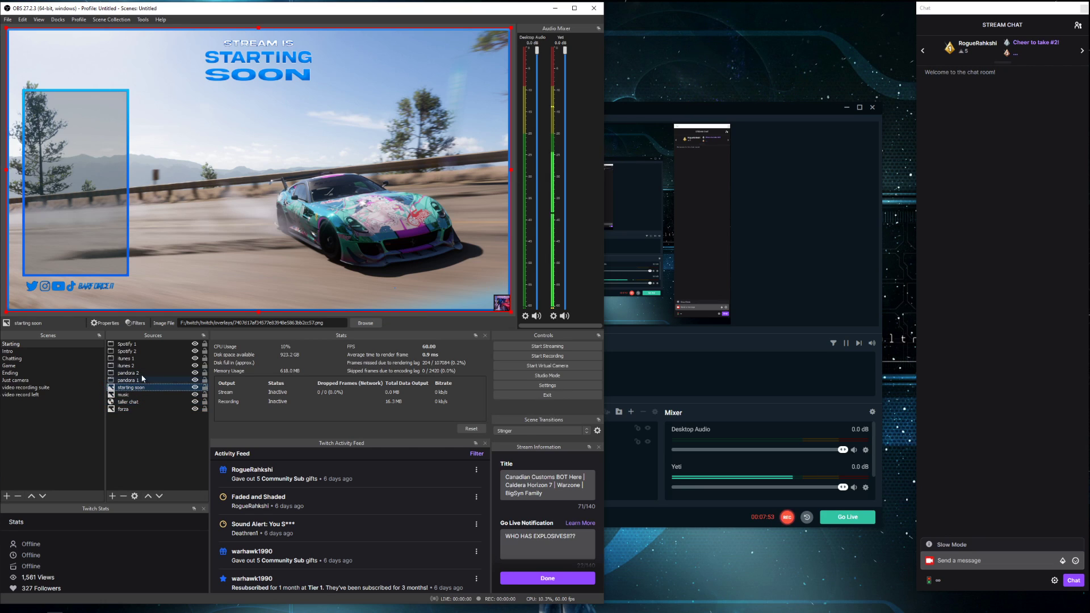
pyautogui.click(123, 394)
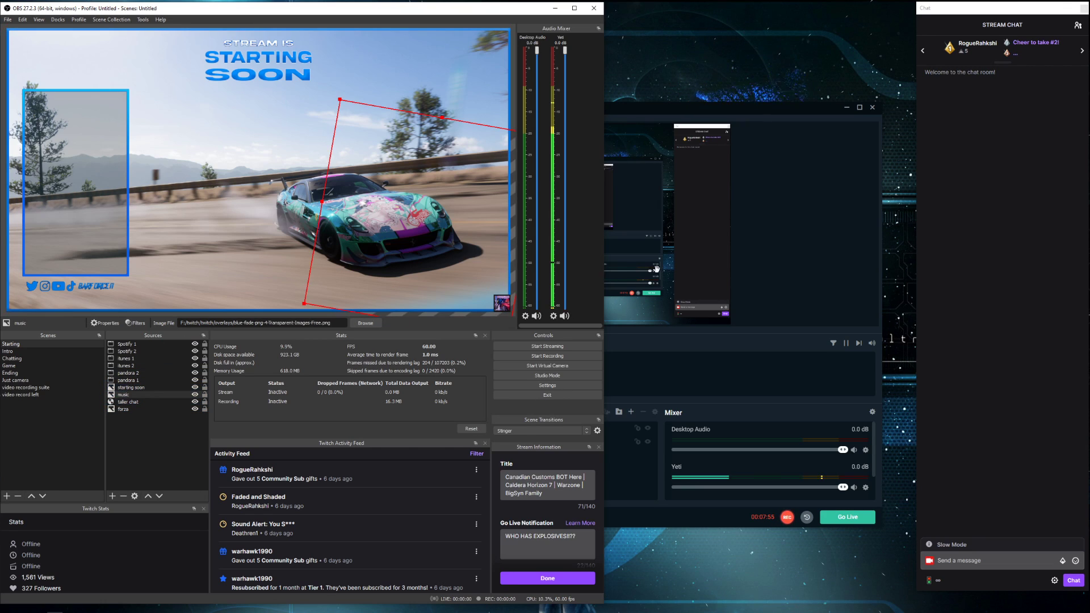
pyautogui.click(123, 408)
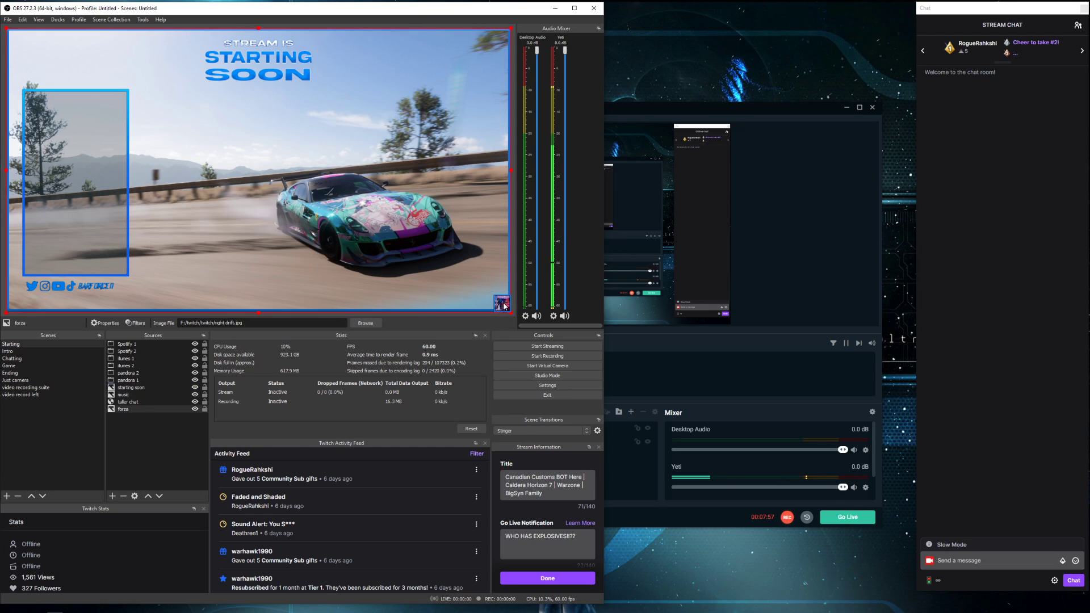
pyautogui.click(127, 344)
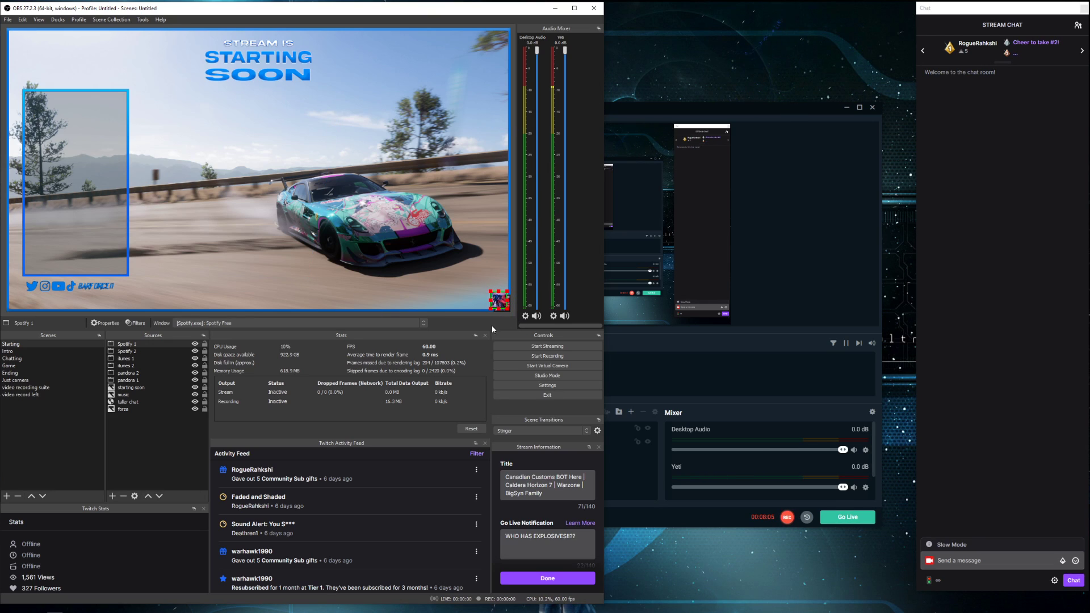
pyautogui.click(127, 350)
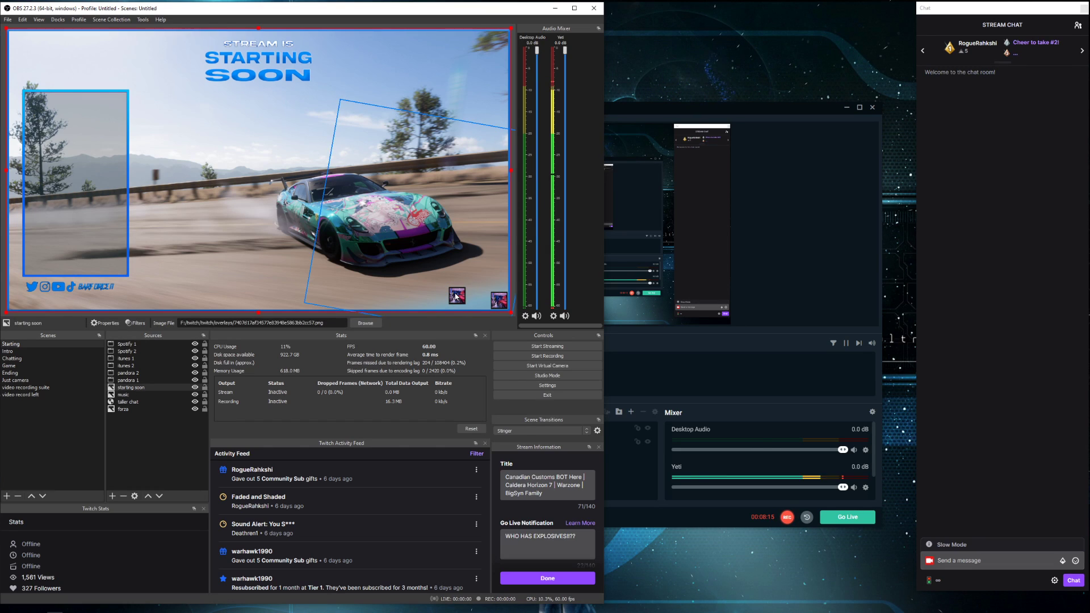
# Crop Spotify 2 to the 'Face Off' title and widen it for all artists
pyautogui.click(126, 351)
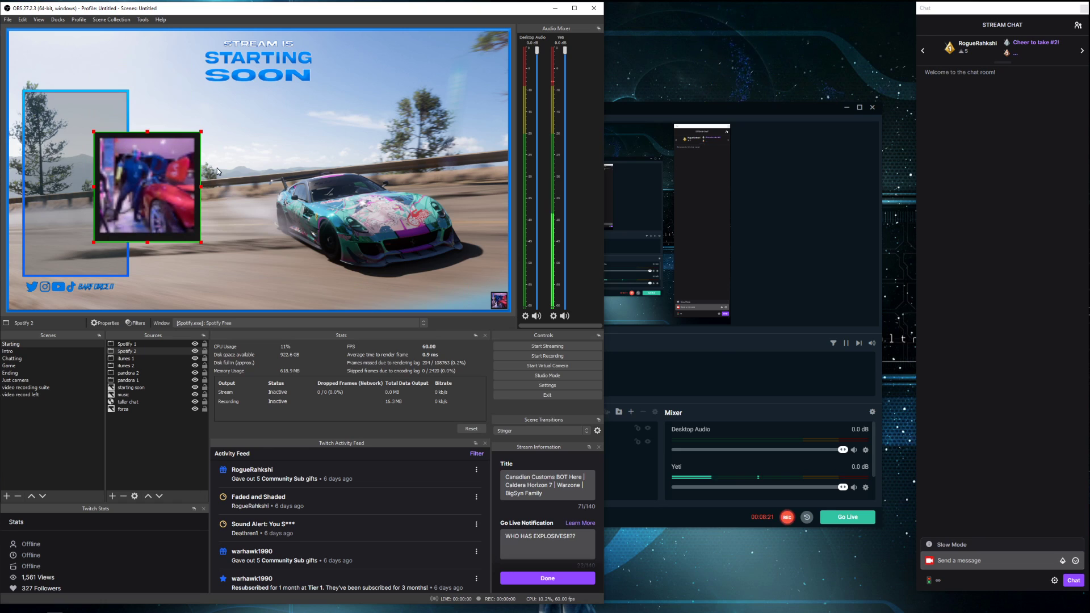
pyautogui.moveTo(201, 186); pyautogui.dragTo(383, 186)
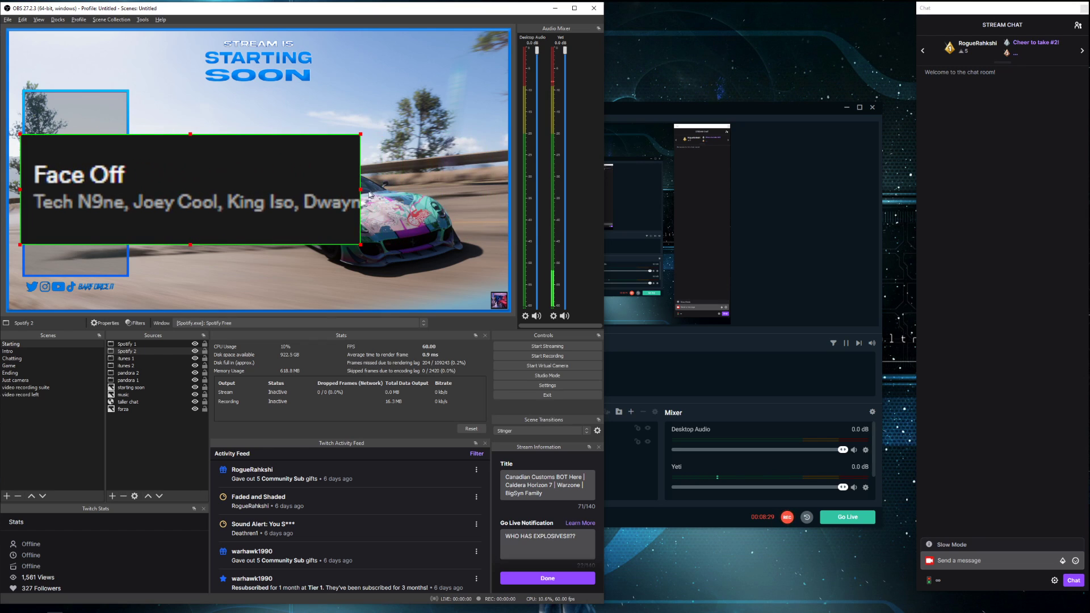
pyautogui.moveTo(361, 192); pyautogui.dragTo(470, 188)
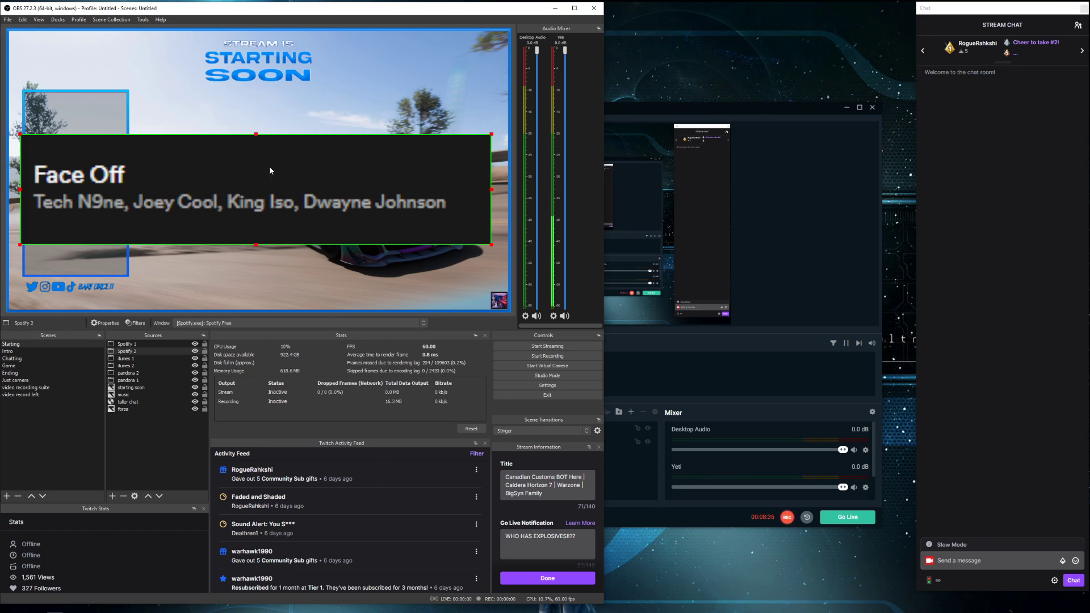
pyautogui.click(124, 409)
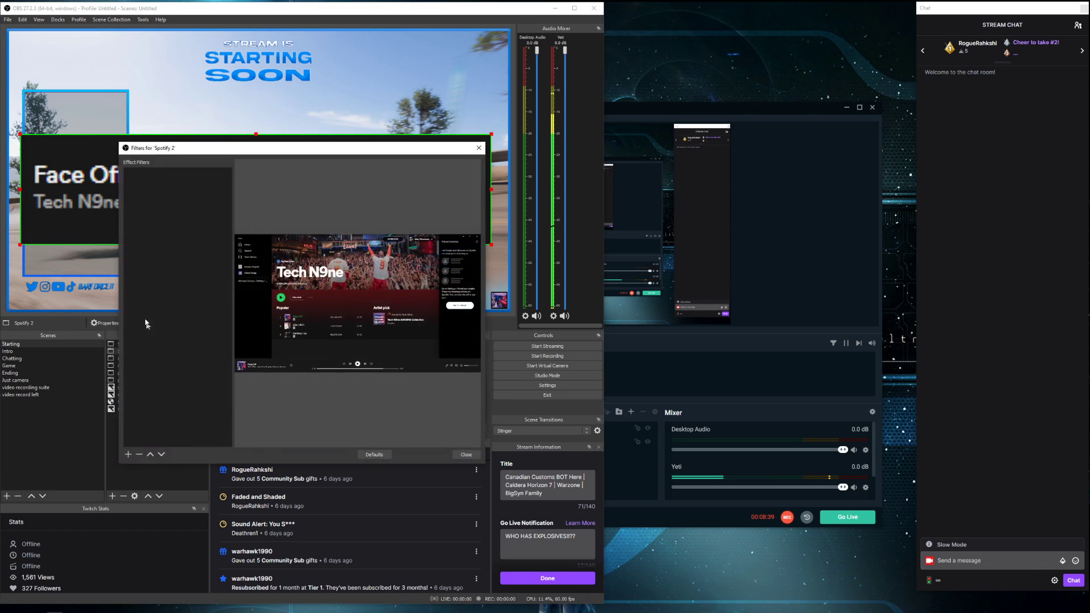
# Add a Color Key filter to Spotify 2 keyed to custom color #181818
pyautogui.click(128, 454)
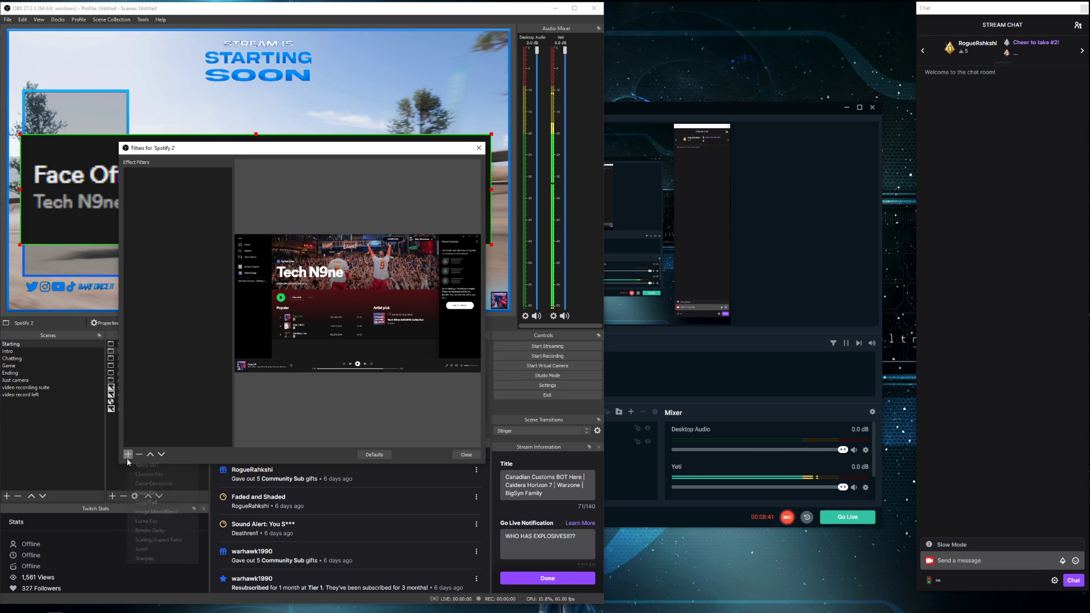
pyautogui.click(146, 492)
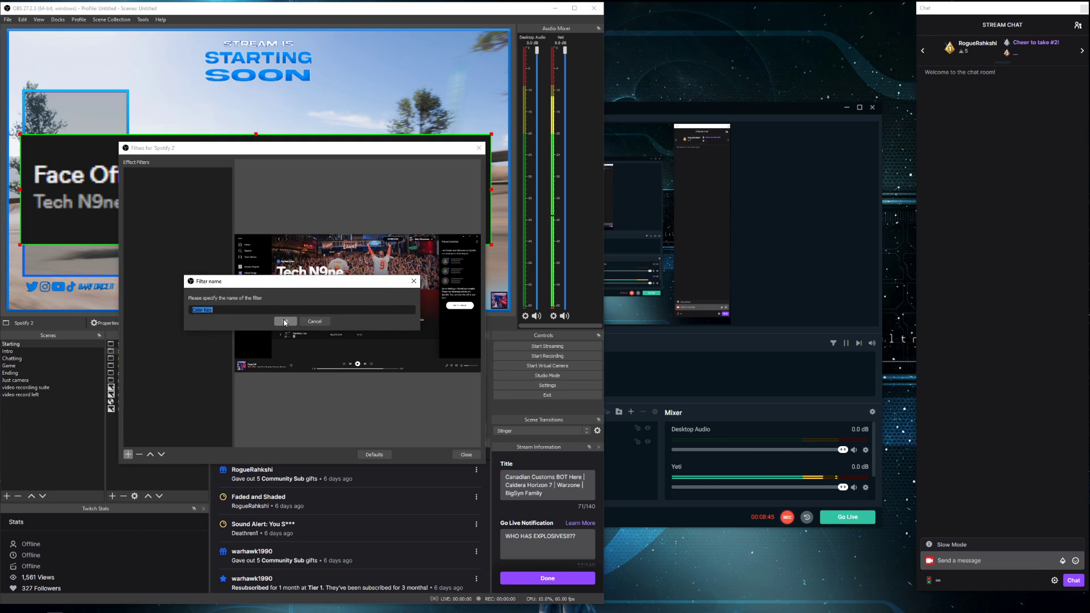
pyautogui.click(284, 321)
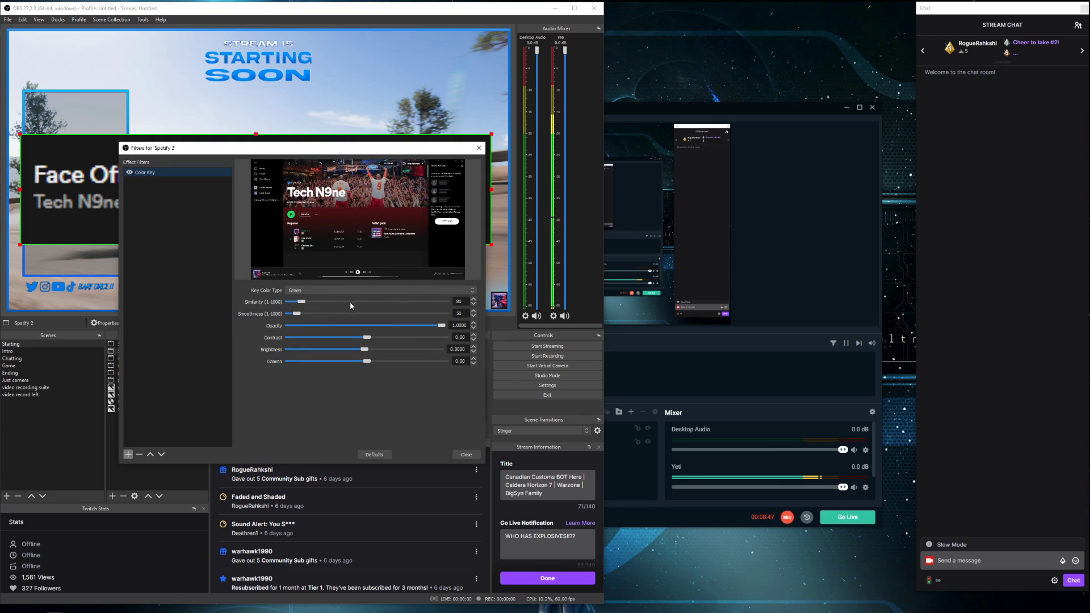
pyautogui.click(378, 290)
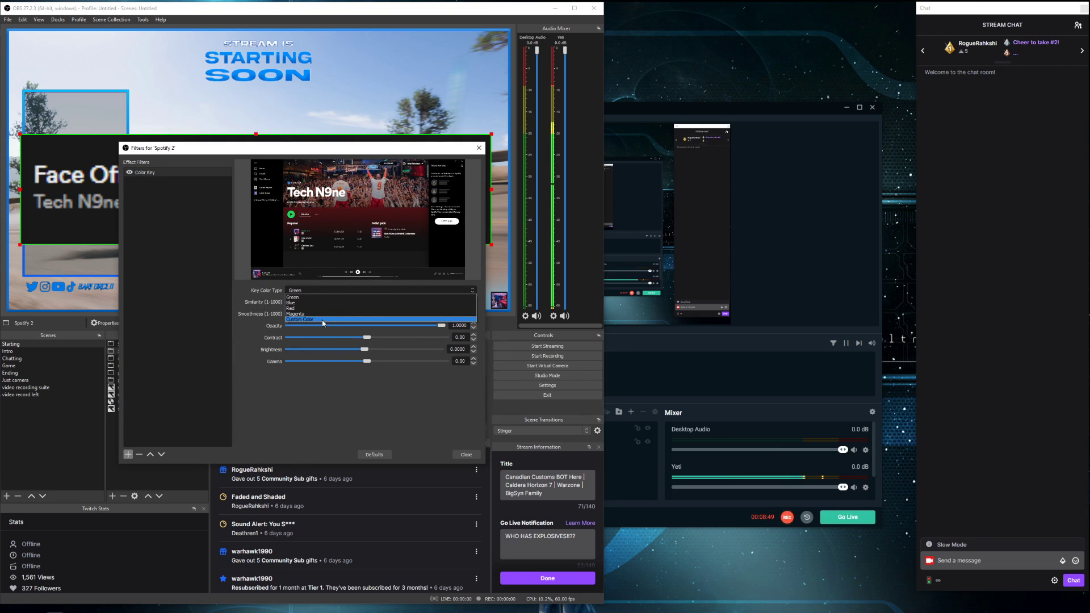
pyautogui.click(300, 318)
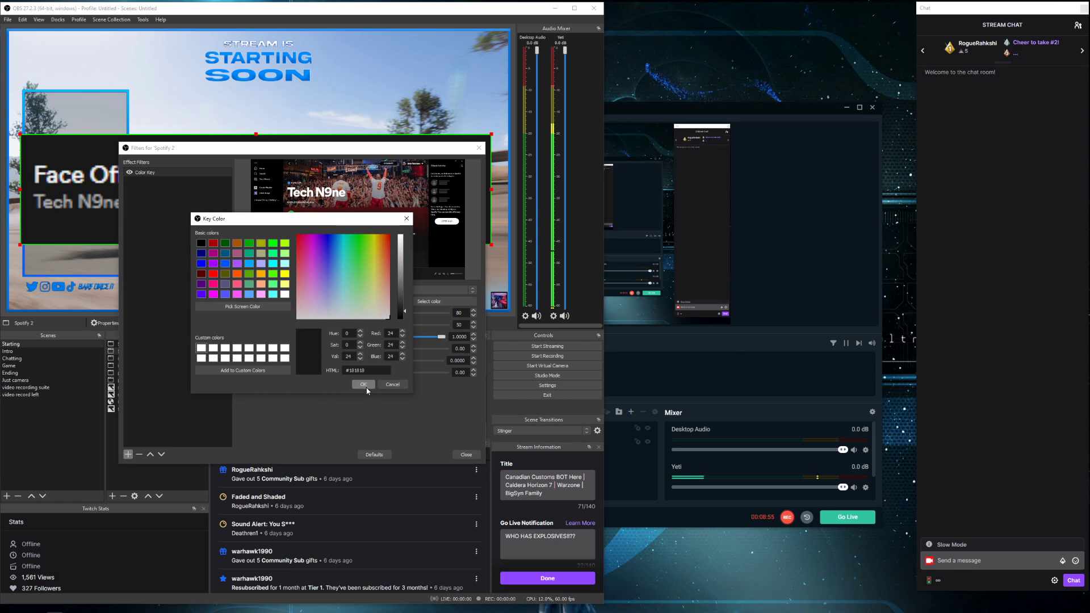
pyautogui.click(362, 384)
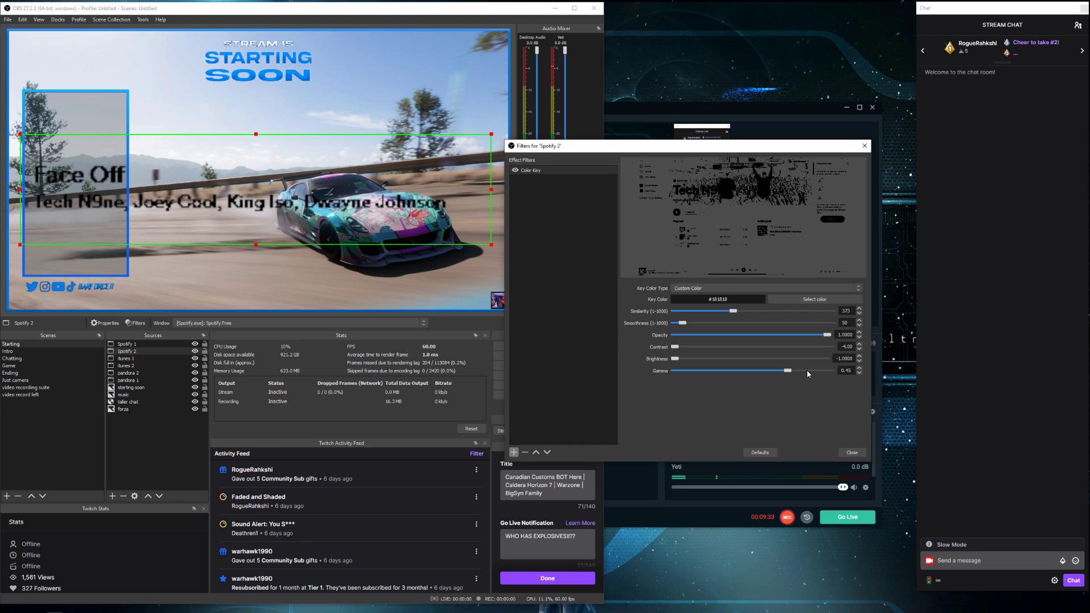
pyautogui.moveTo(661, 247)
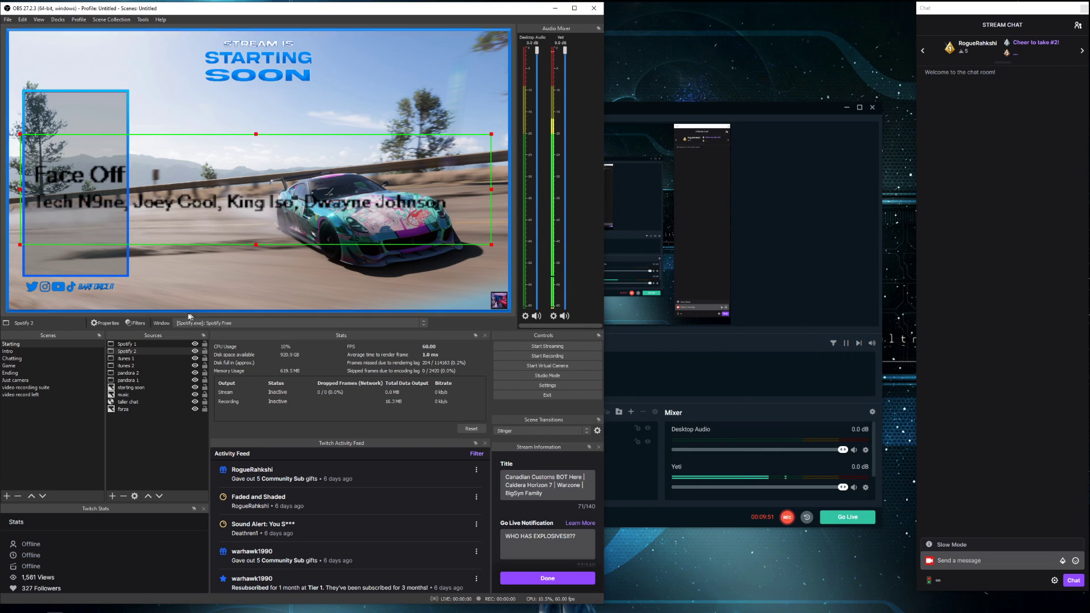
# Add a Sharpen filter at sharpness 1.00 to Spotify 2 after its Color Key
pyautogui.click(136, 323)
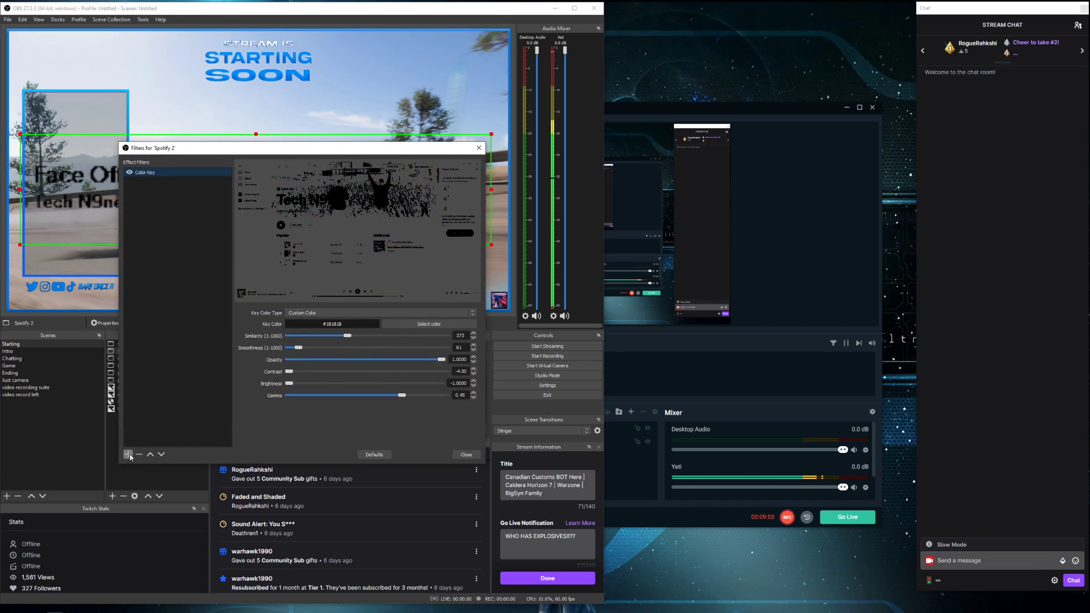
pyautogui.click(128, 455)
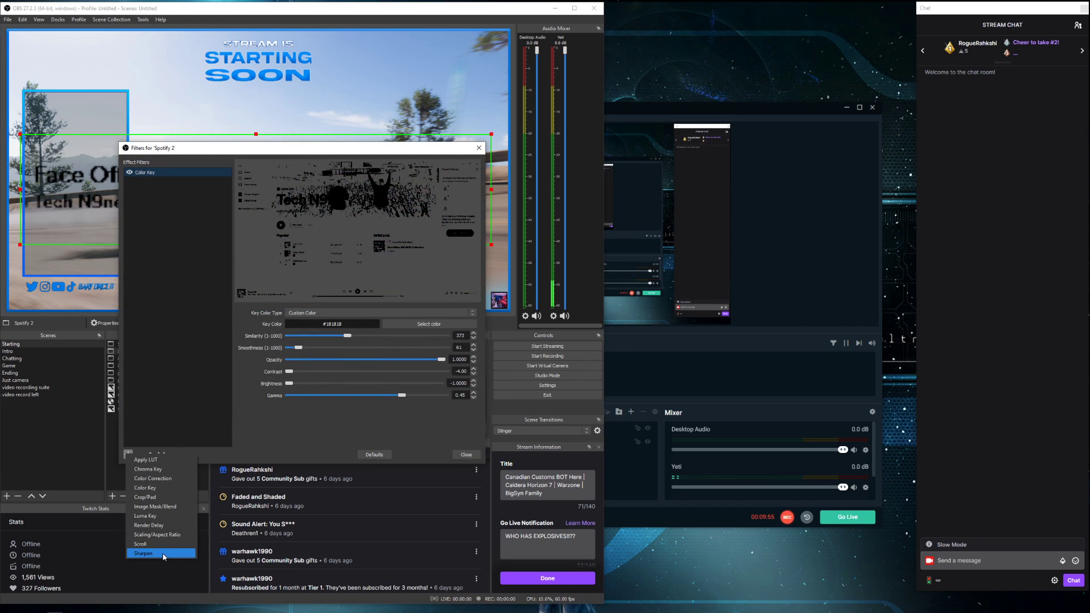
pyautogui.click(143, 552)
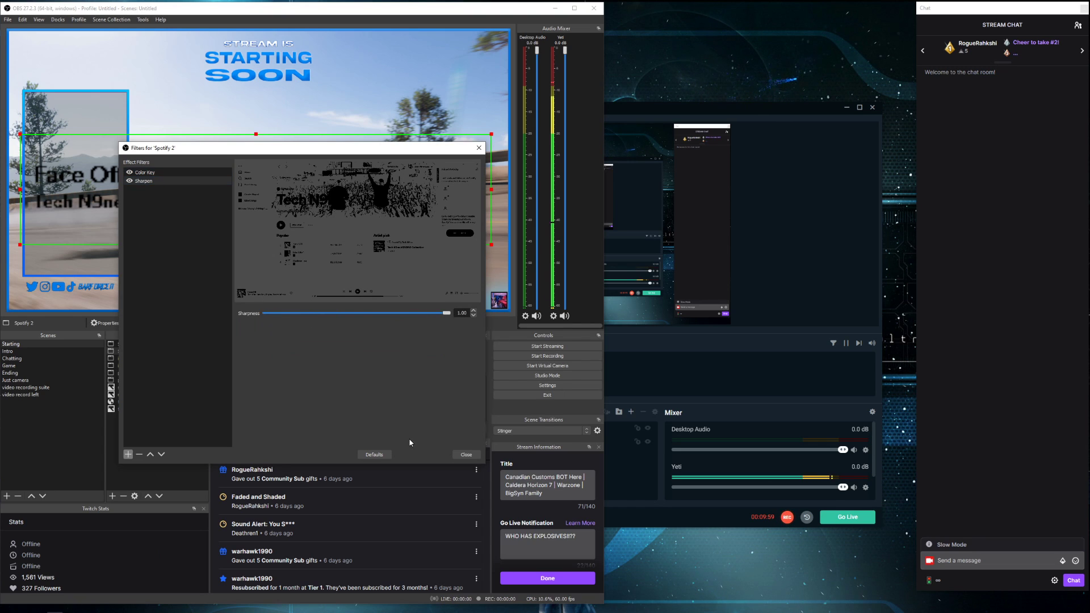
pyautogui.click(465, 454)
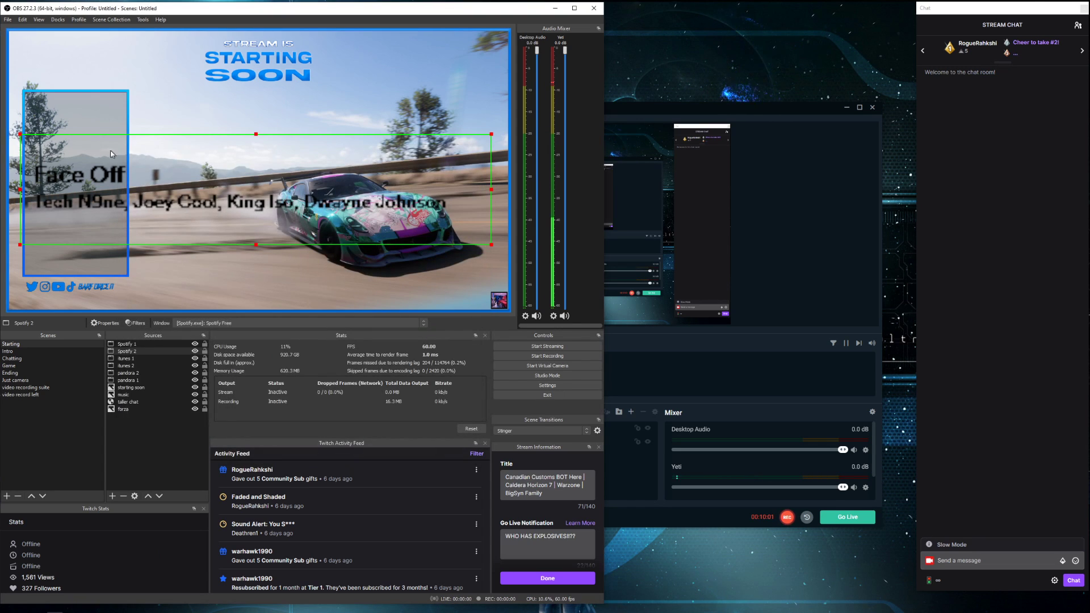